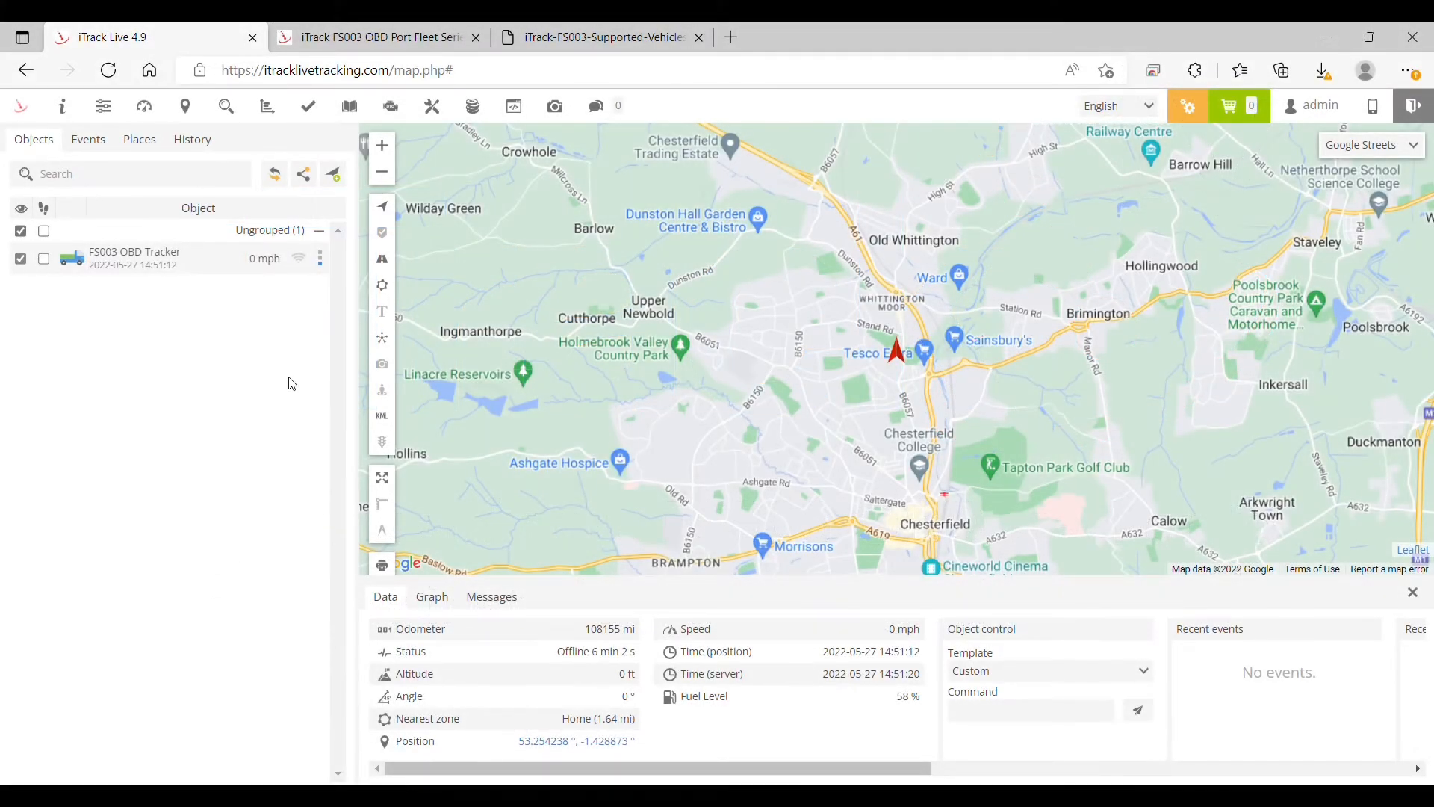
mouse_move(155, 366)
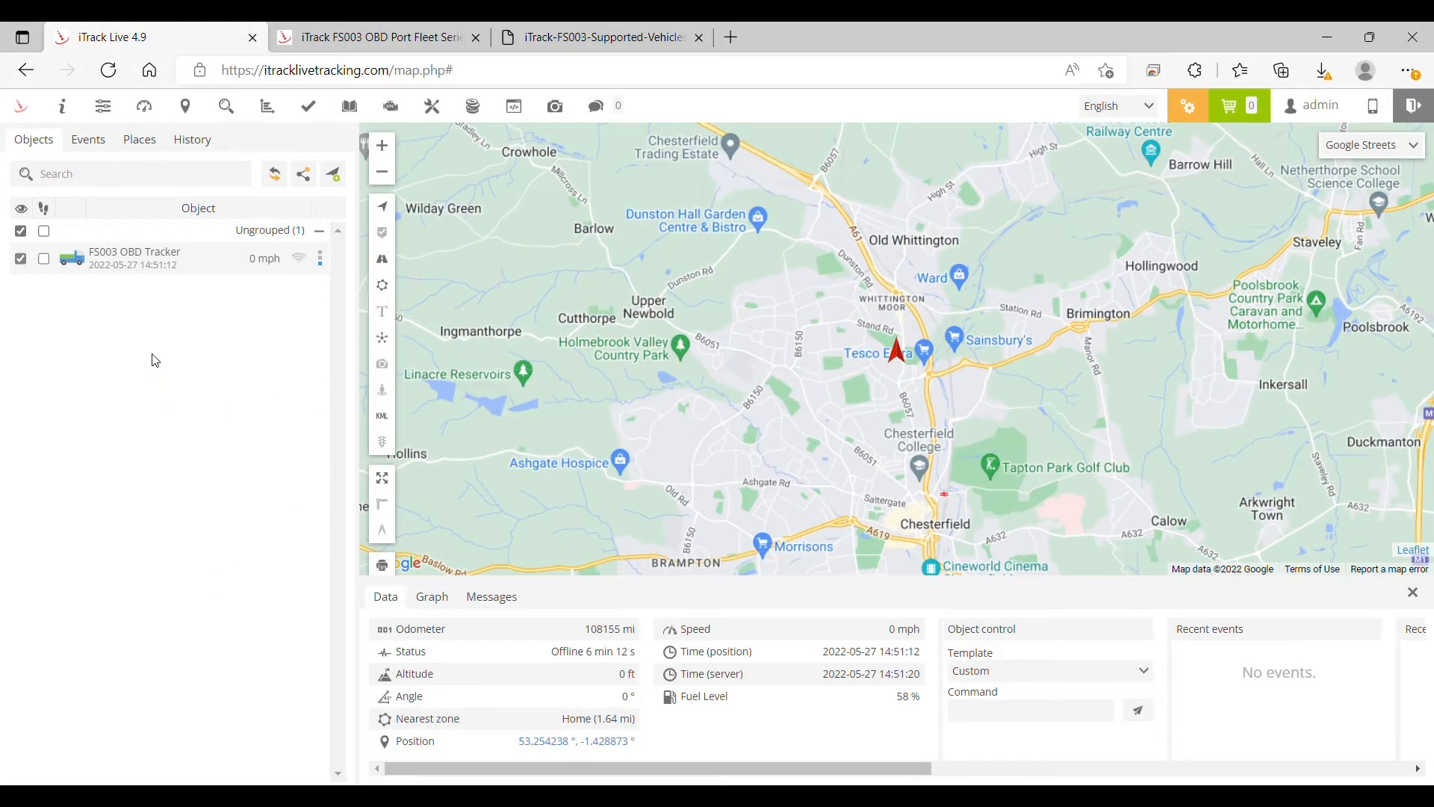
mouse_move(655, 680)
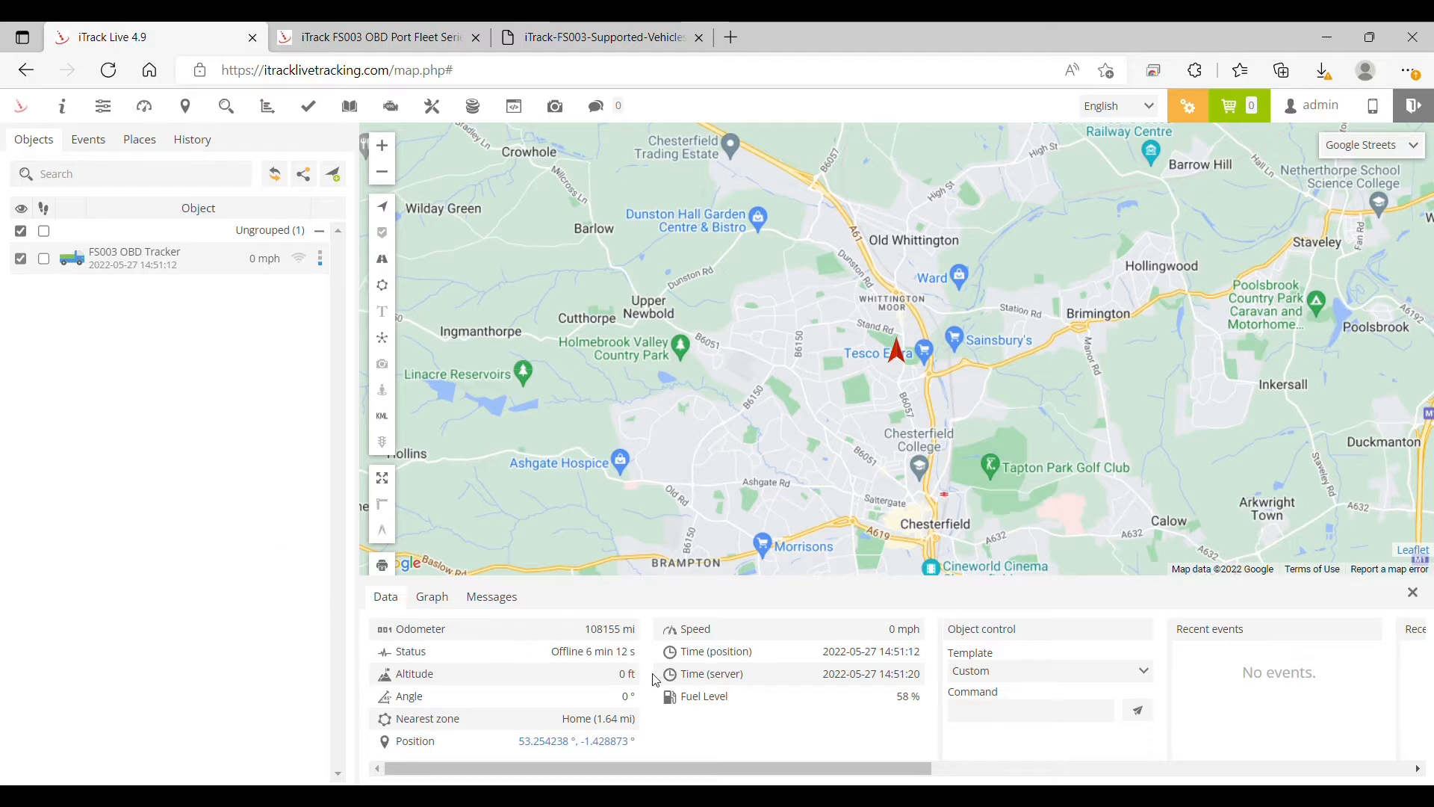
mouse_move(763, 680)
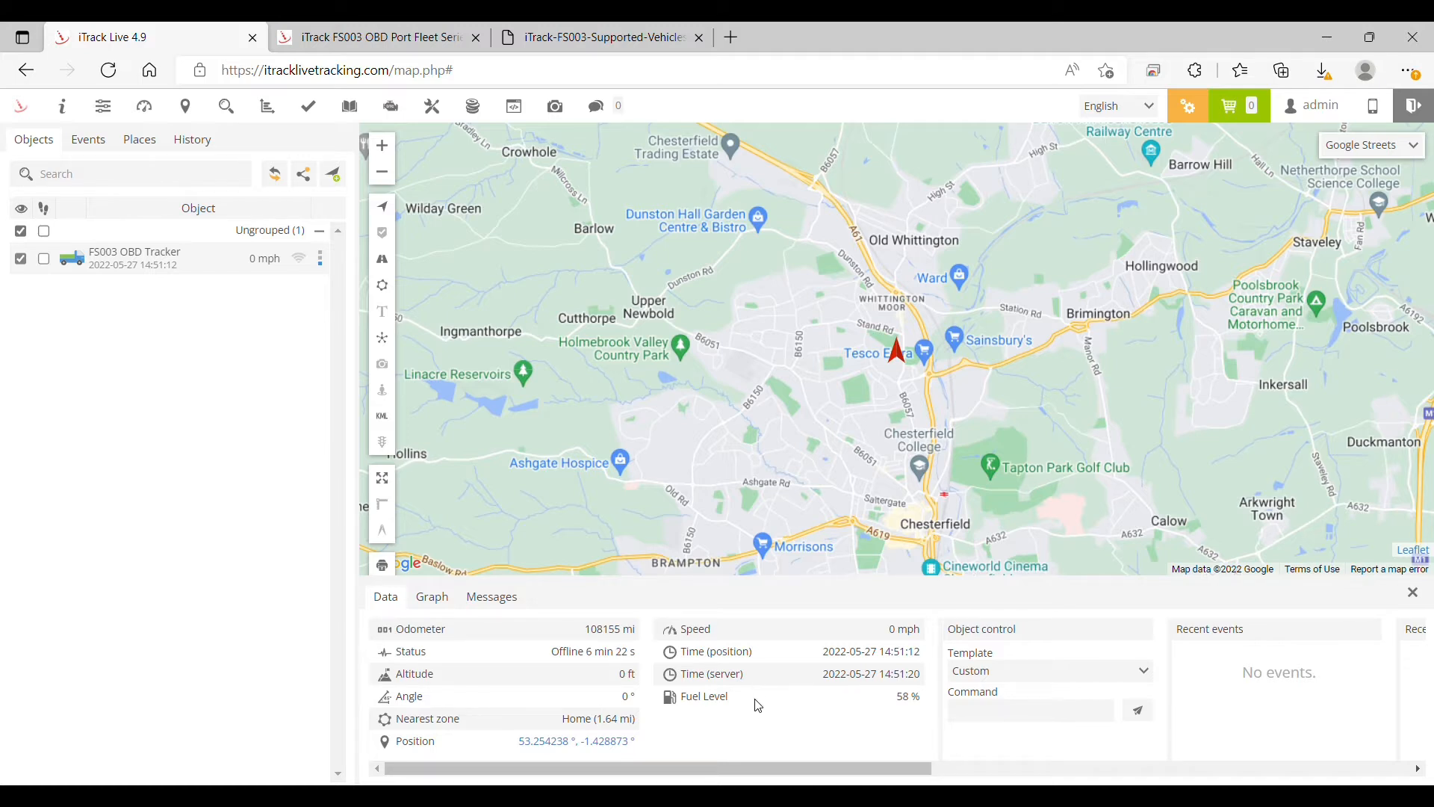
mouse_move(730, 709)
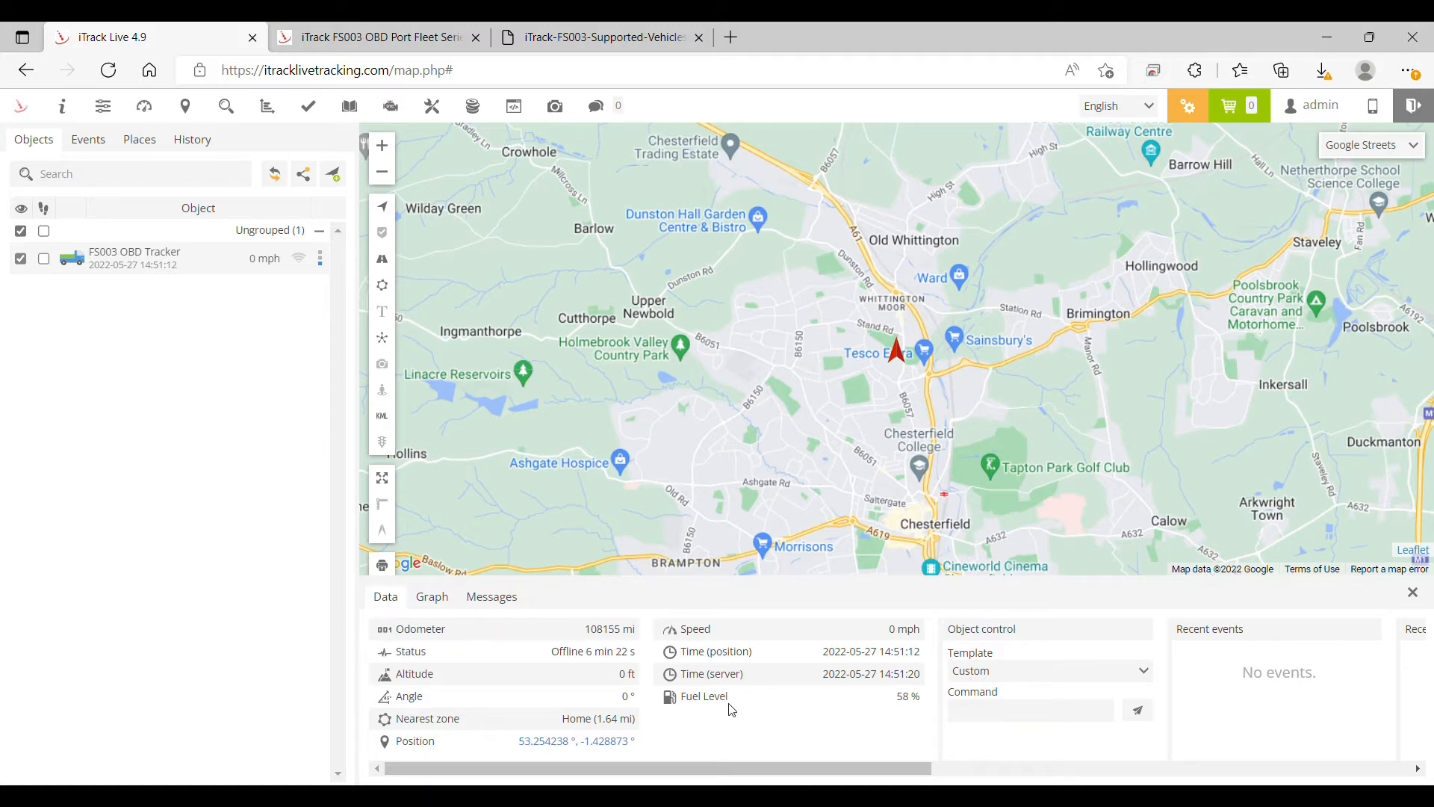
mouse_move(668, 713)
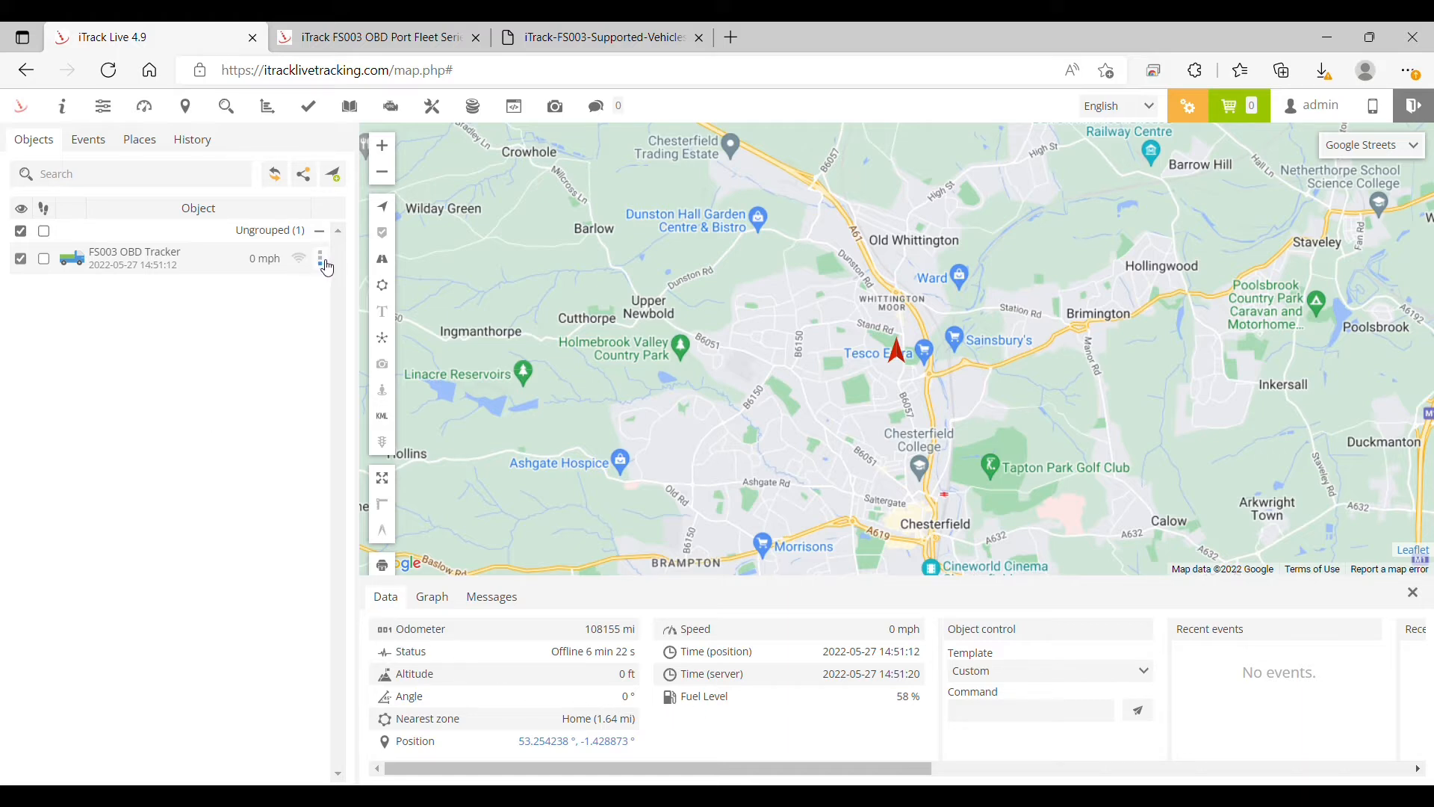
Step: Edit the FS003 OBD Tracker and view its Fuel Level and Odometer sensors
left_click(321, 257)
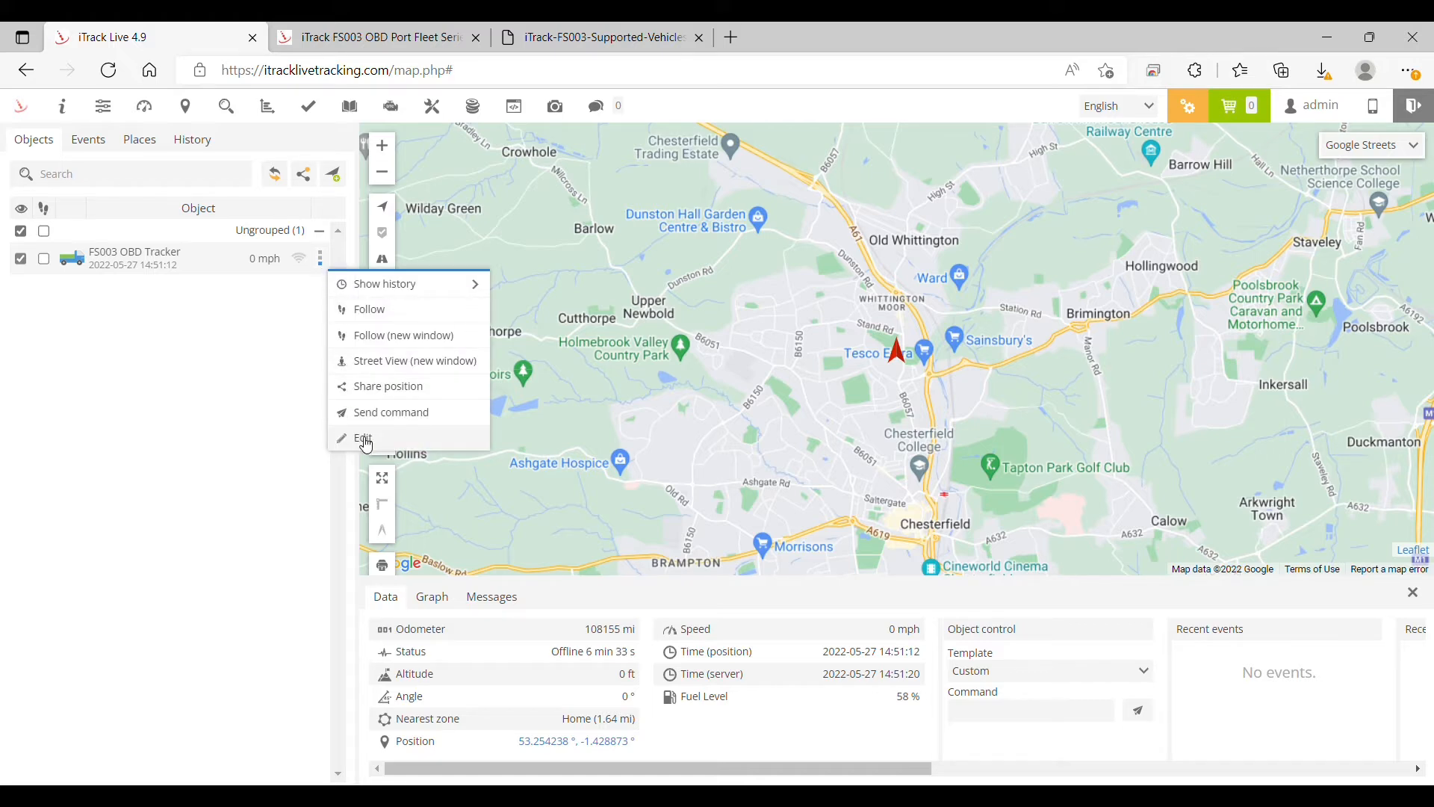
left_click(363, 438)
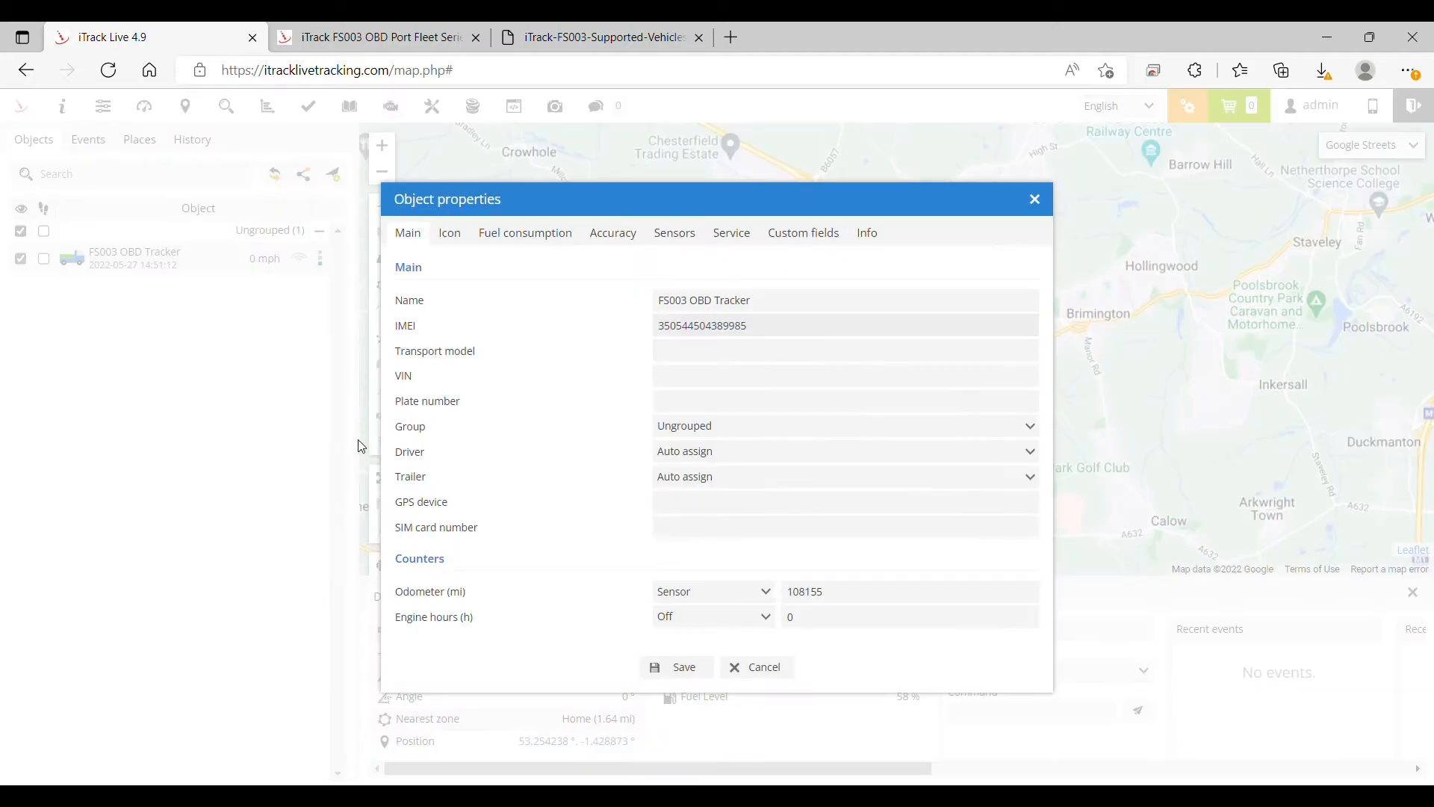
mouse_move(419, 244)
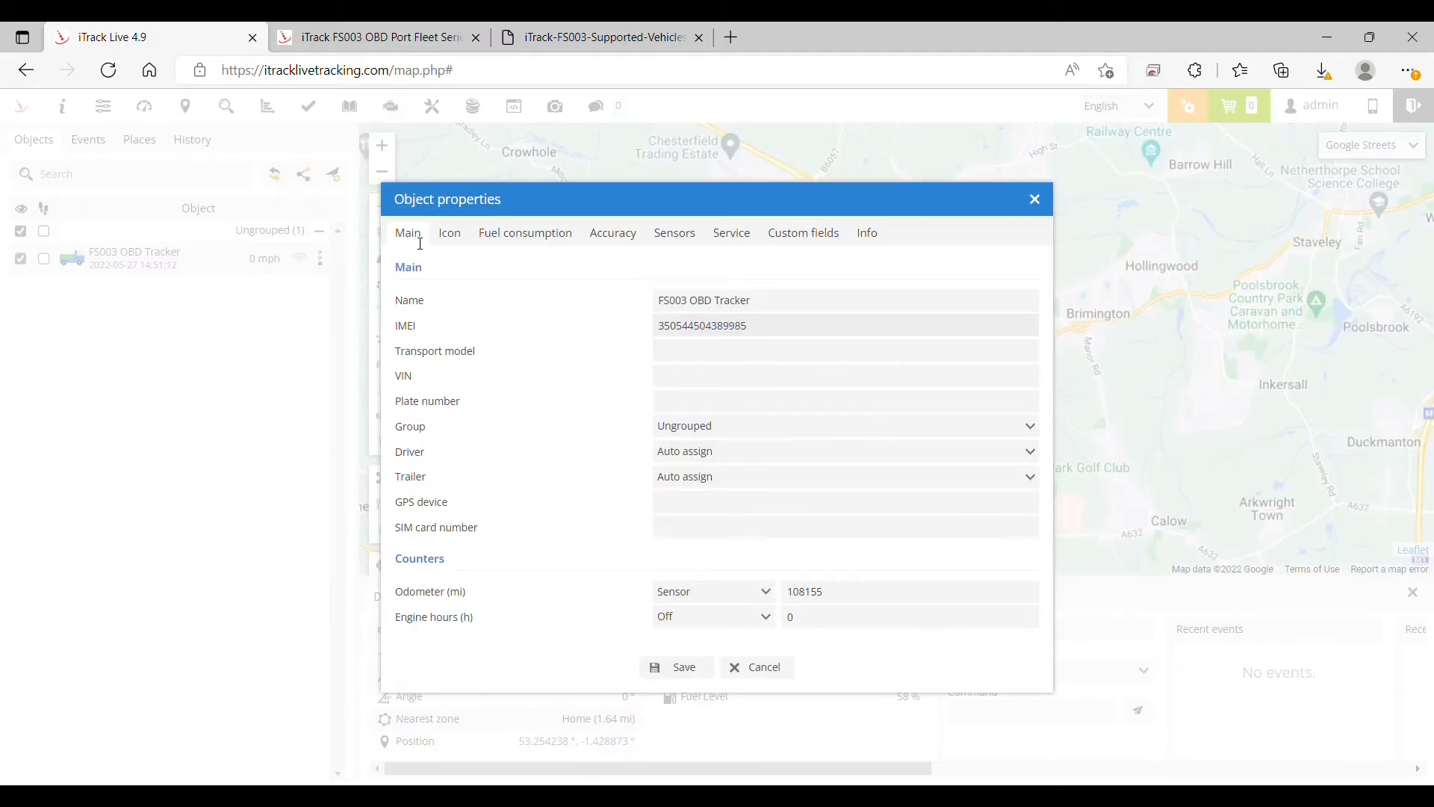
mouse_move(674, 232)
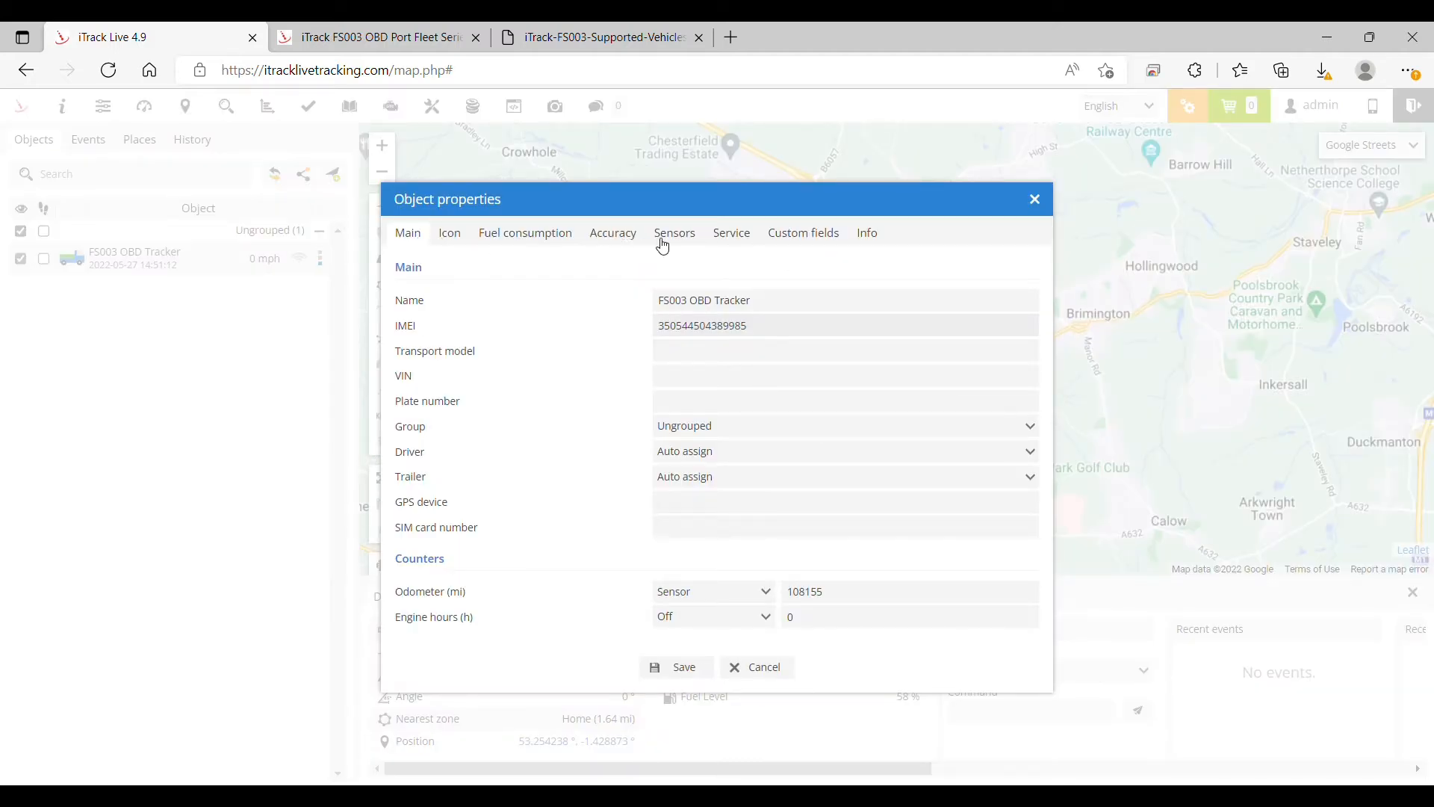
left_click(674, 232)
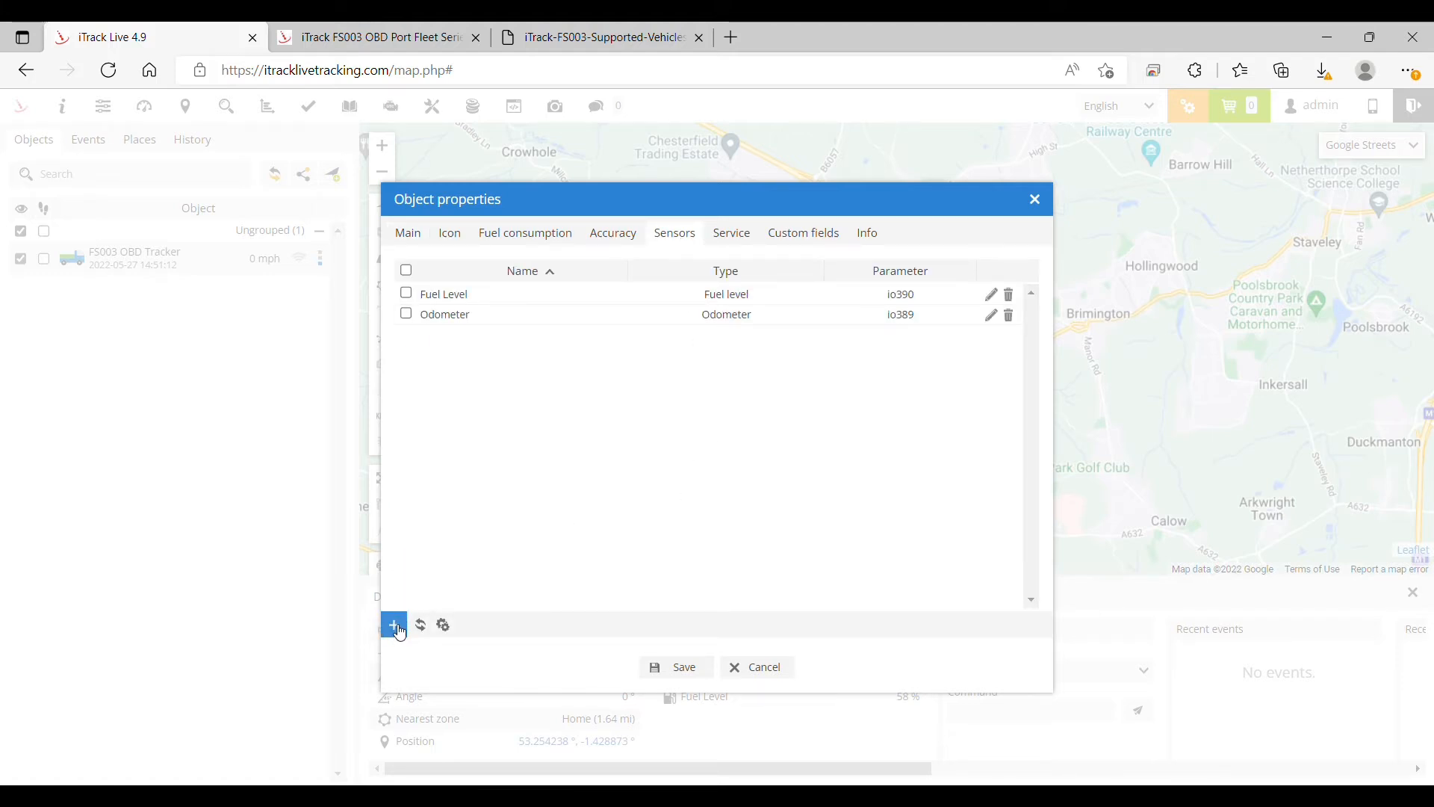
Step: Add a new sensor named 'Tracker installed'
left_click(394, 624)
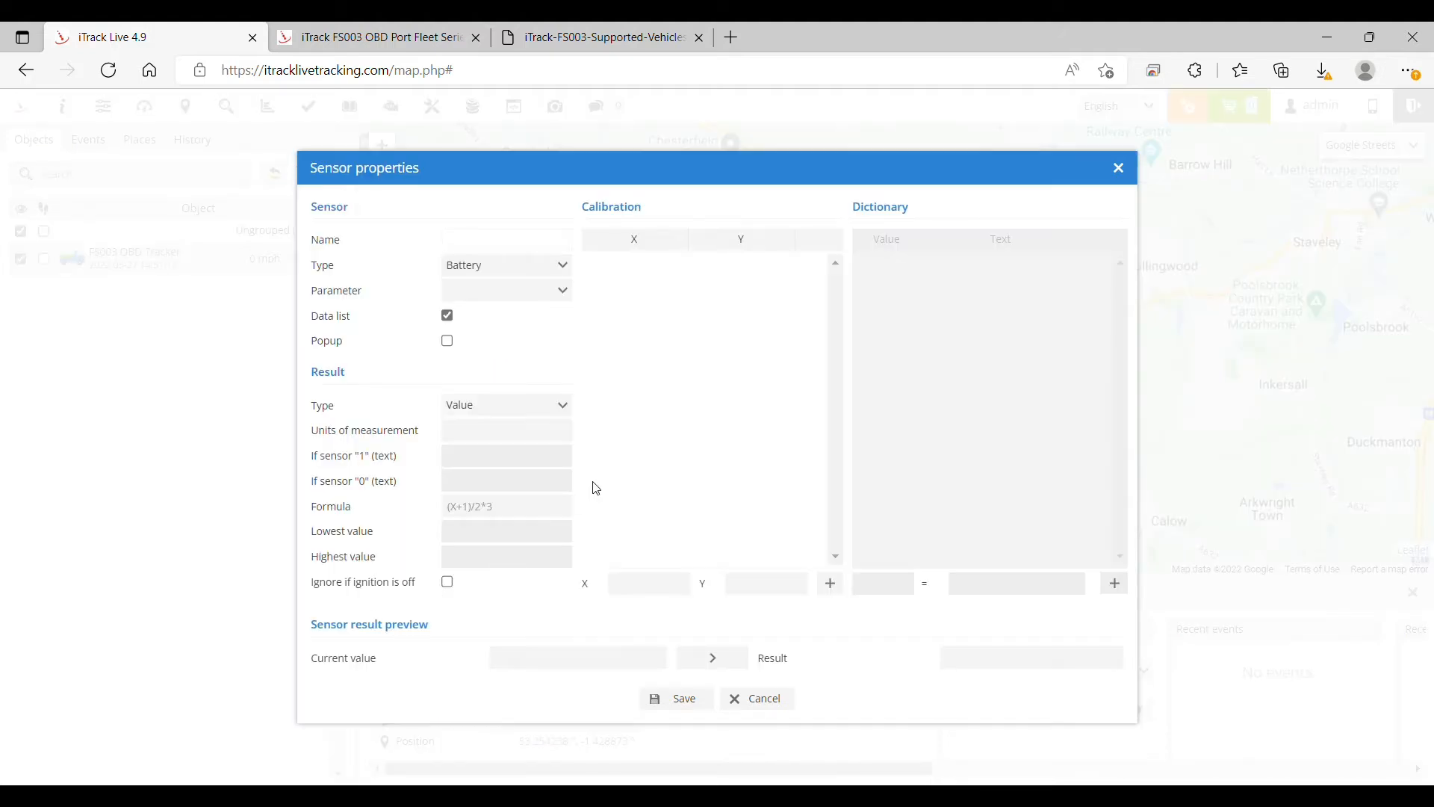
left_click(506, 239)
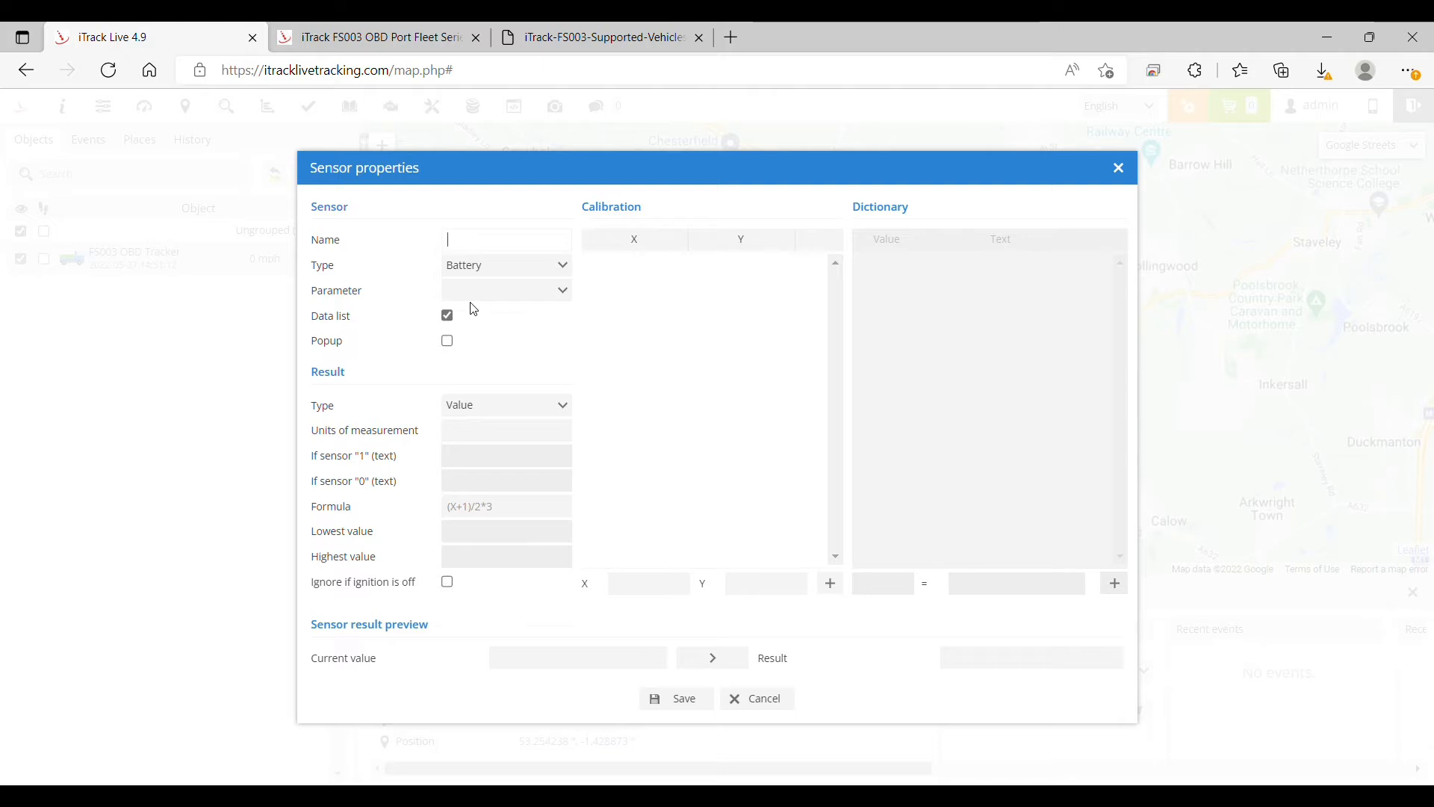
type("T")
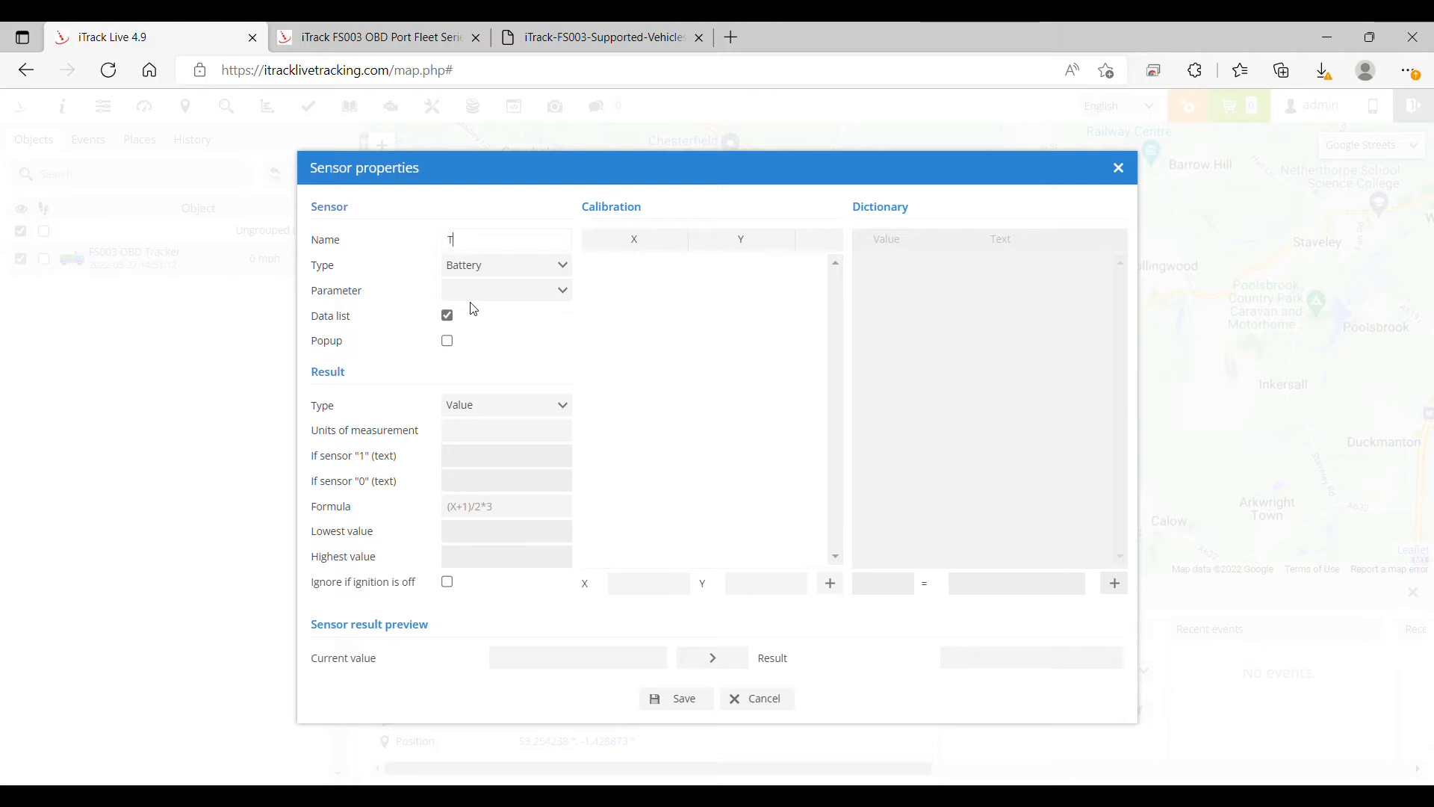
type("racker inst")
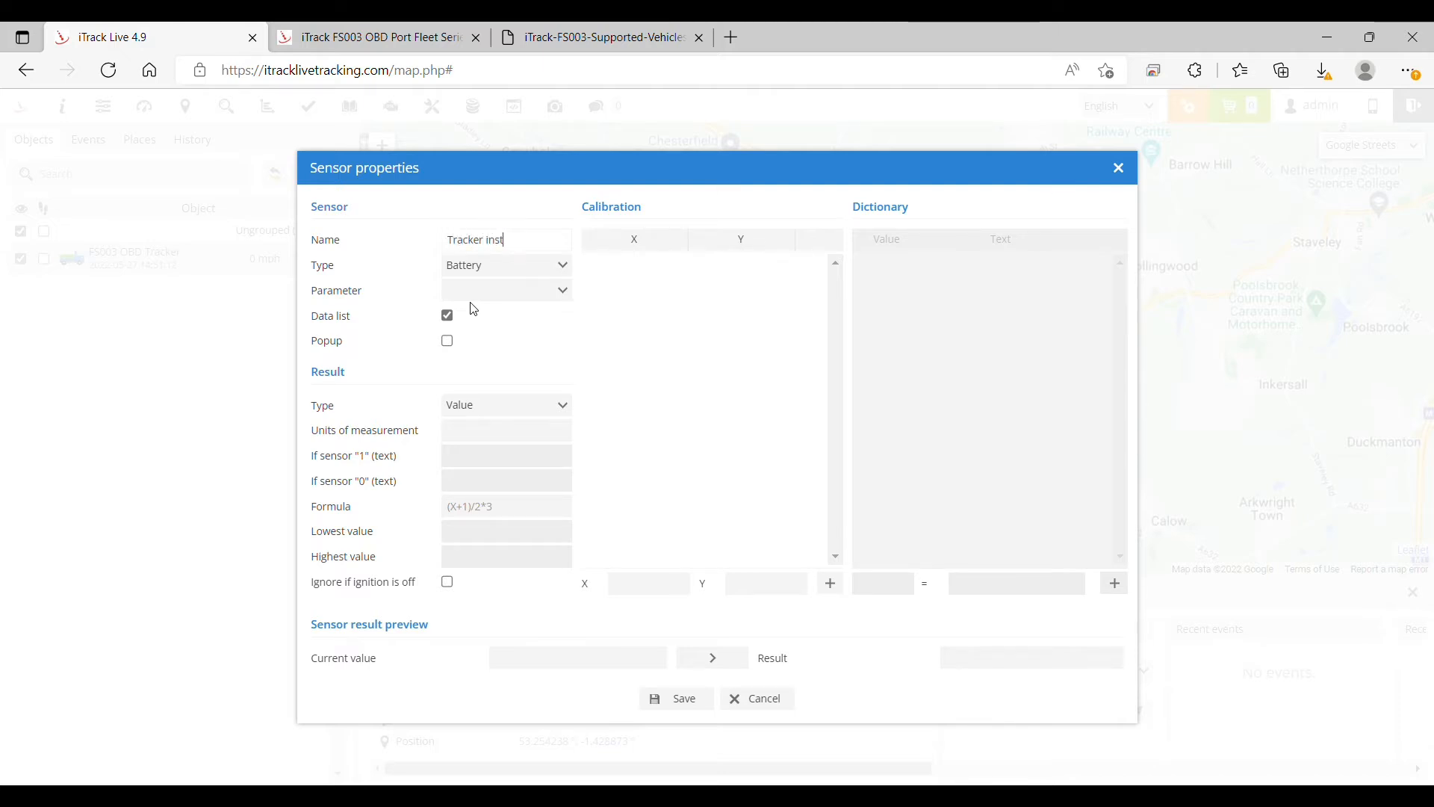
type("alled")
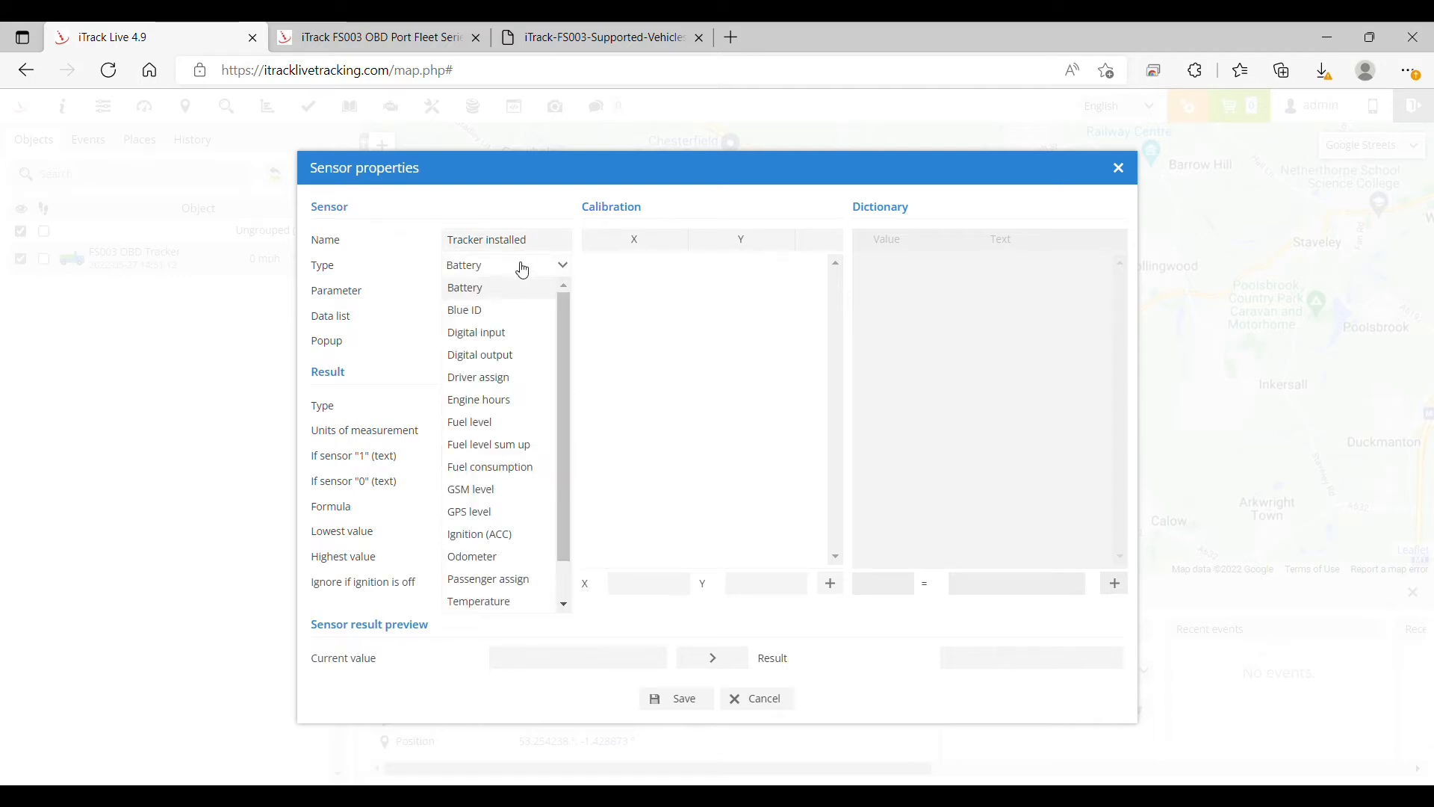
mouse_move(517, 391)
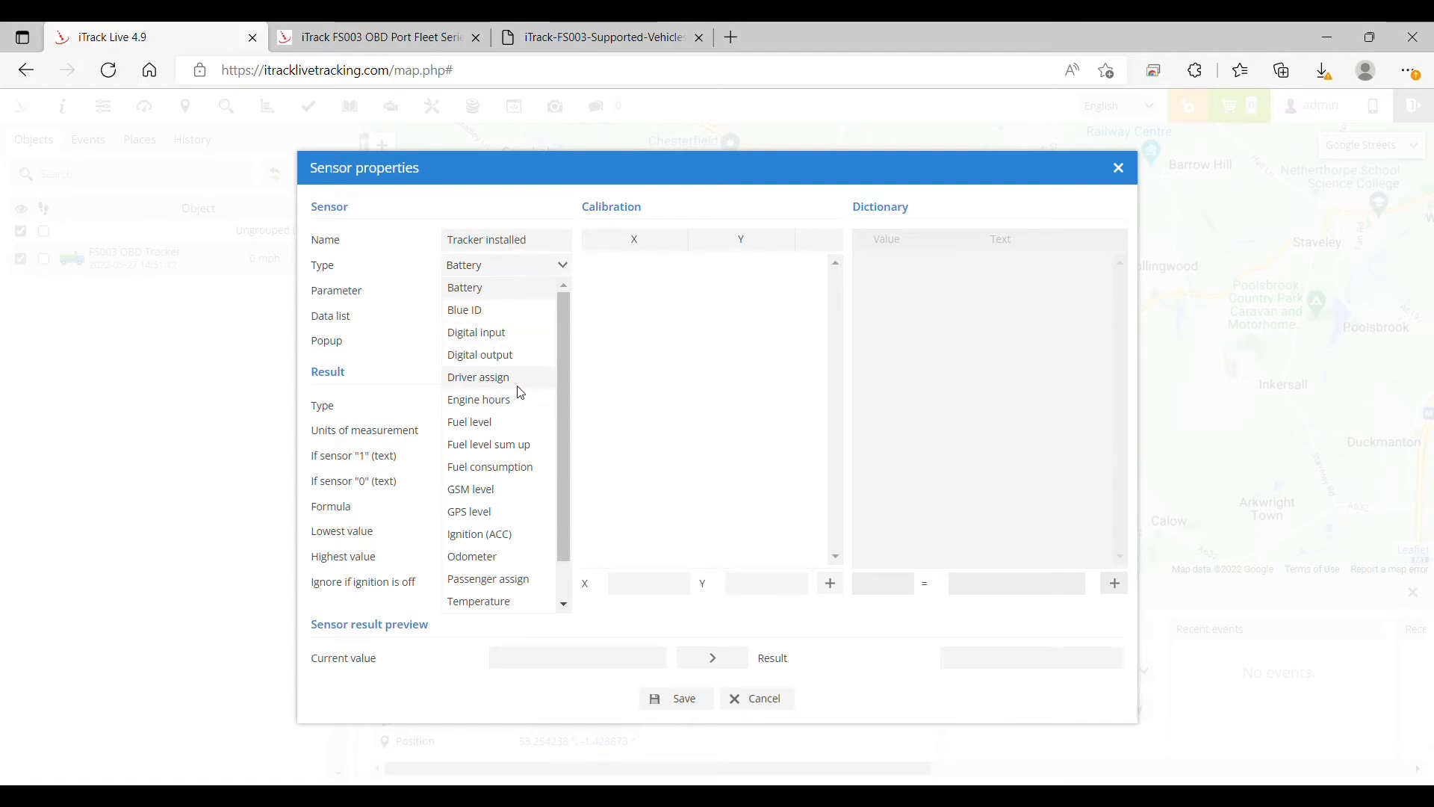
mouse_move(493, 332)
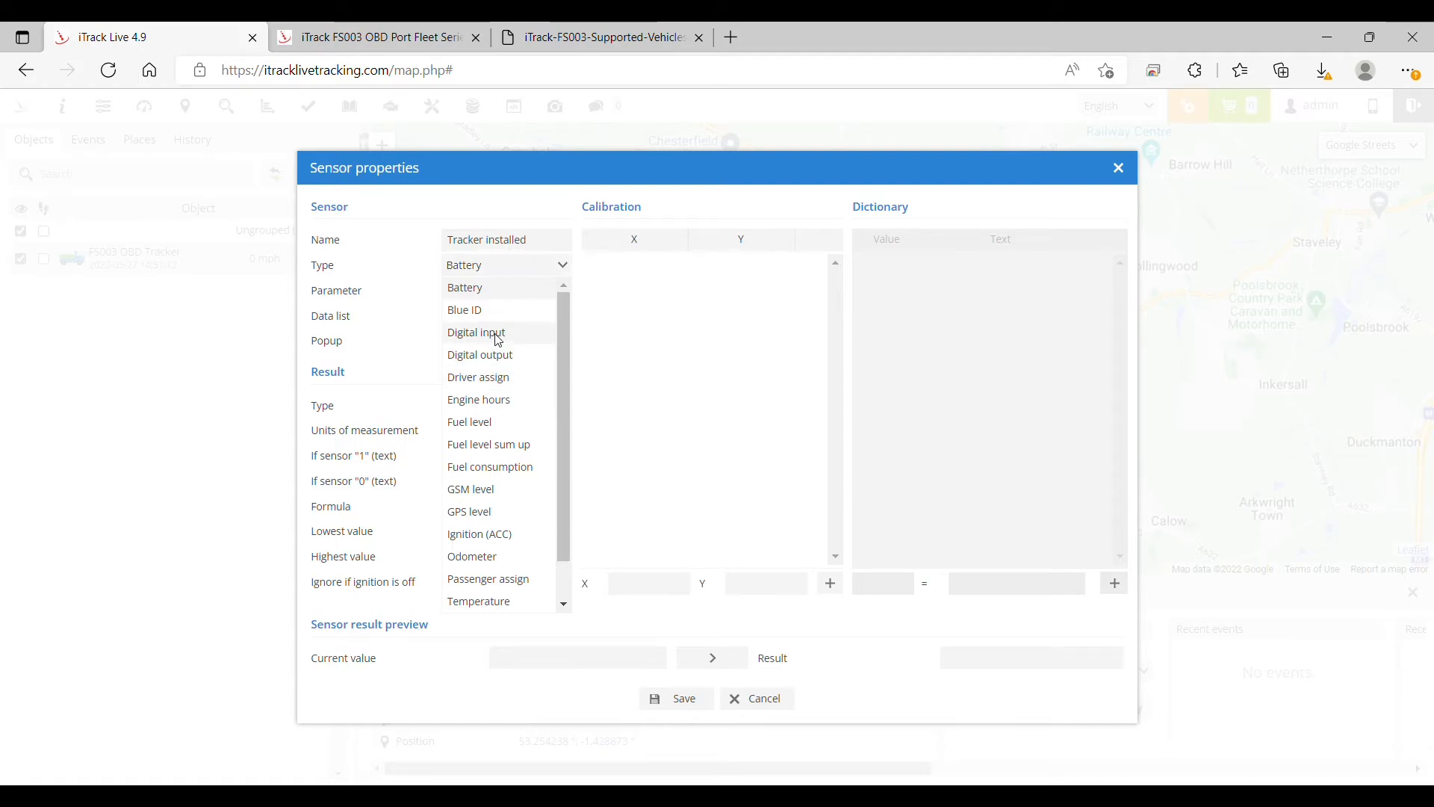
Step: Set the sensor type to Digital input reading parameter io252
left_click(476, 331)
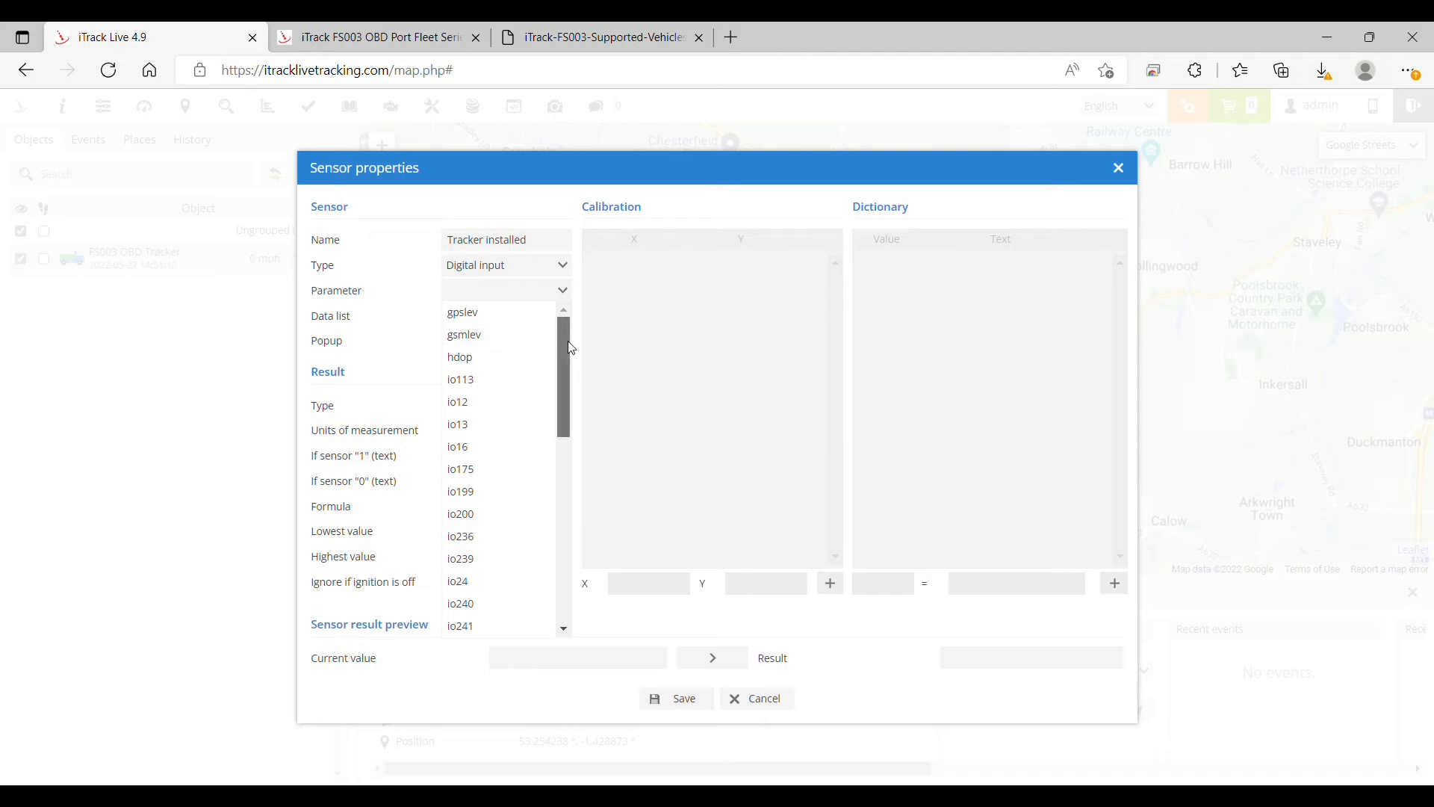
scroll("down", 3)
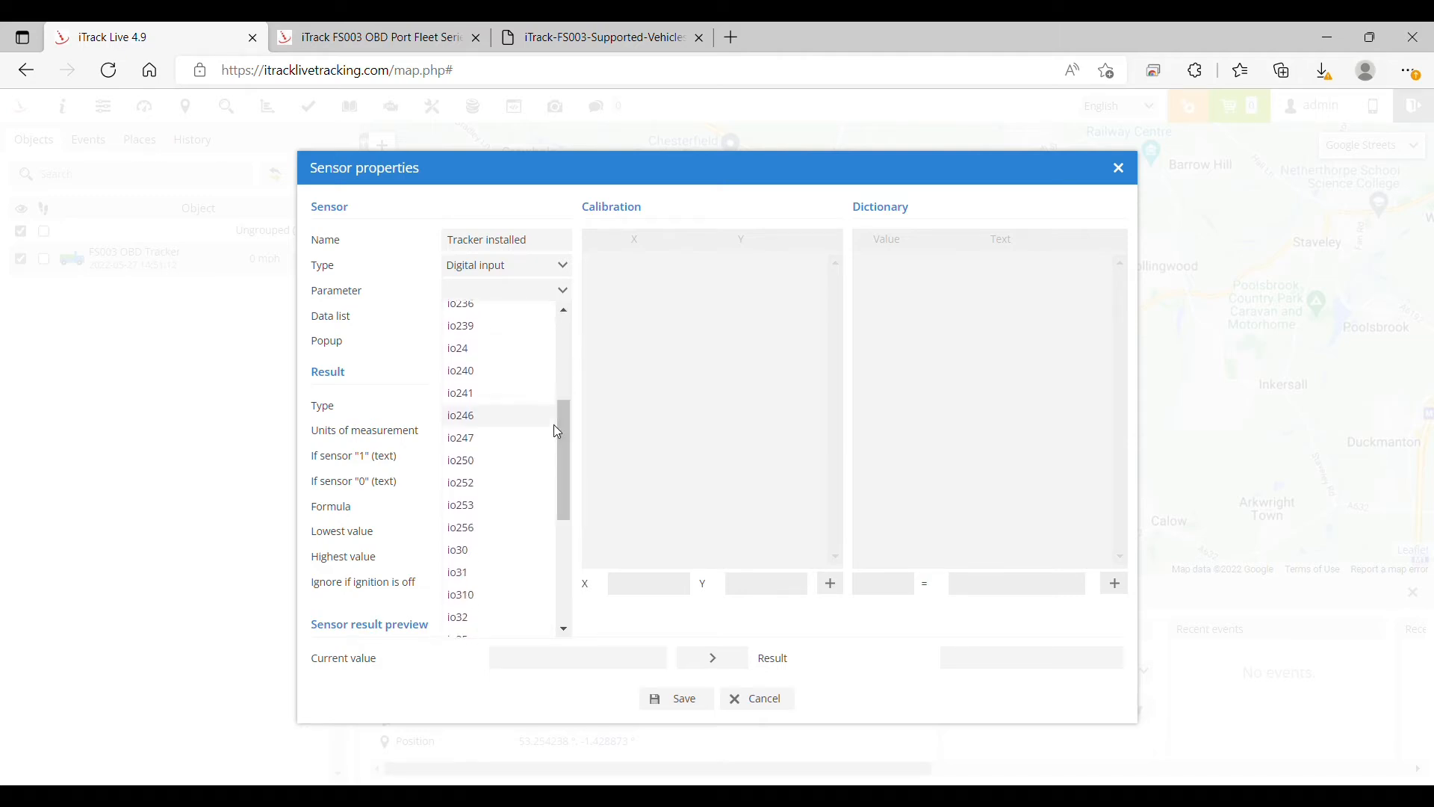
left_click(460, 482)
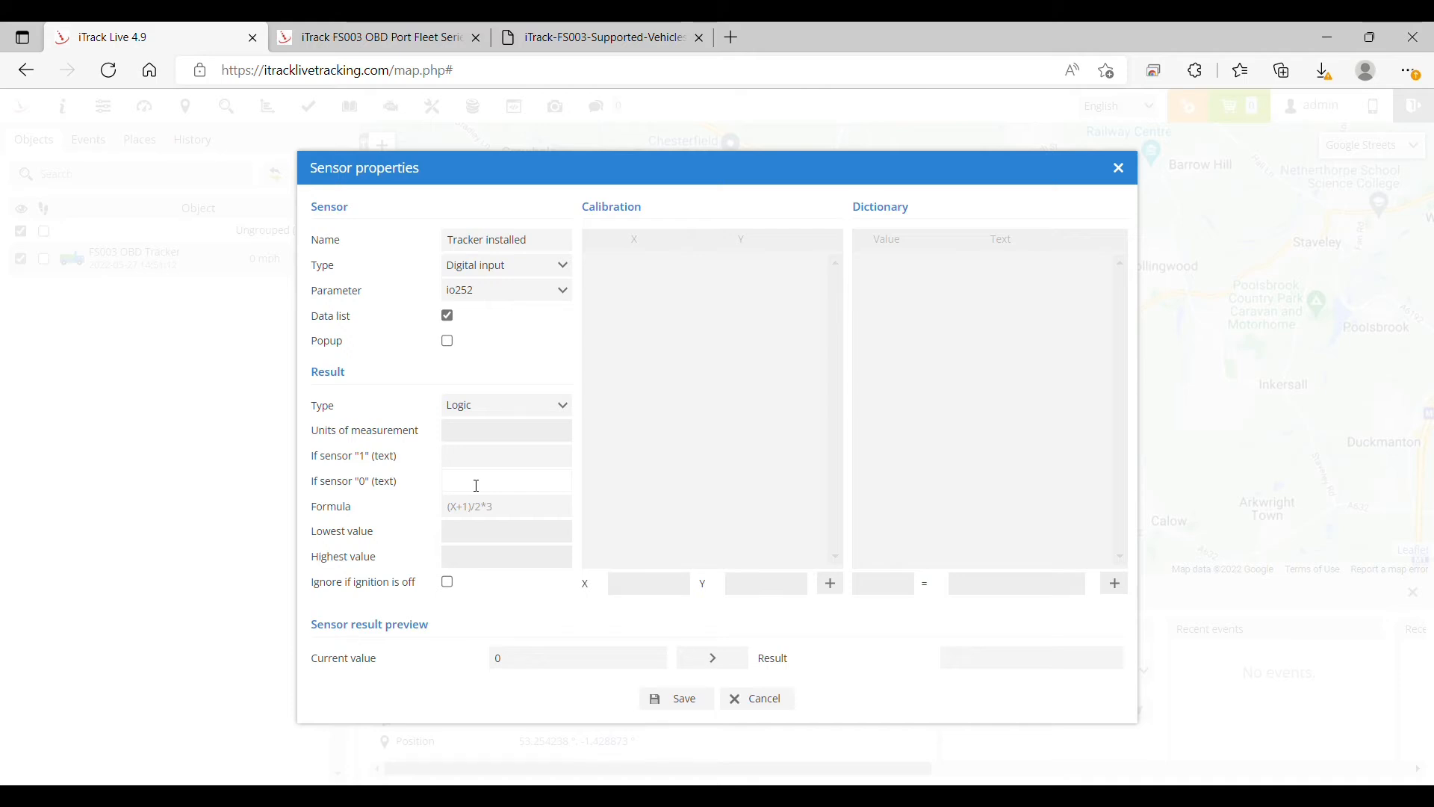
mouse_move(514, 337)
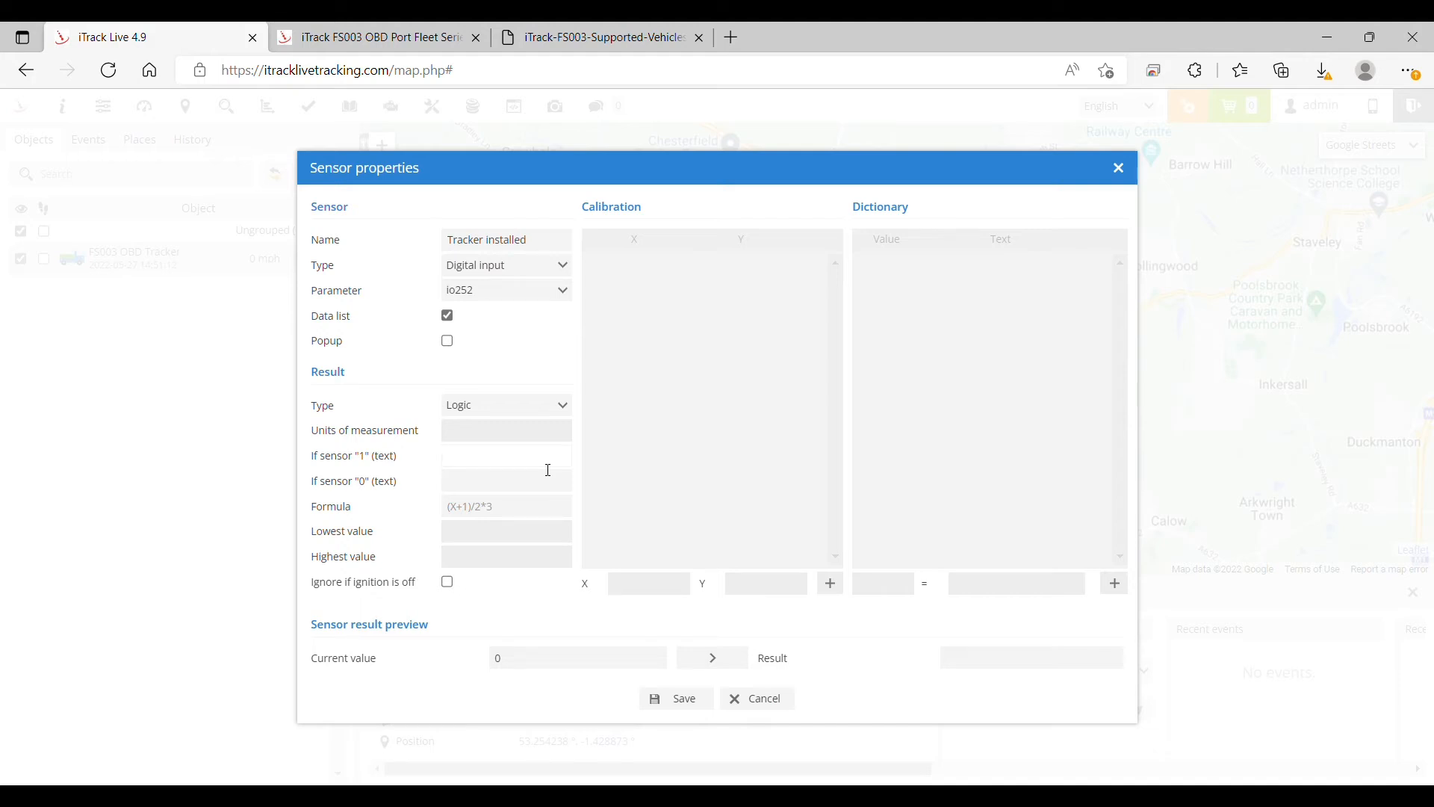
Step: Label sensor value 1 as 'Unplugged' and value 0 as 'Installed'
type("Unplugged")
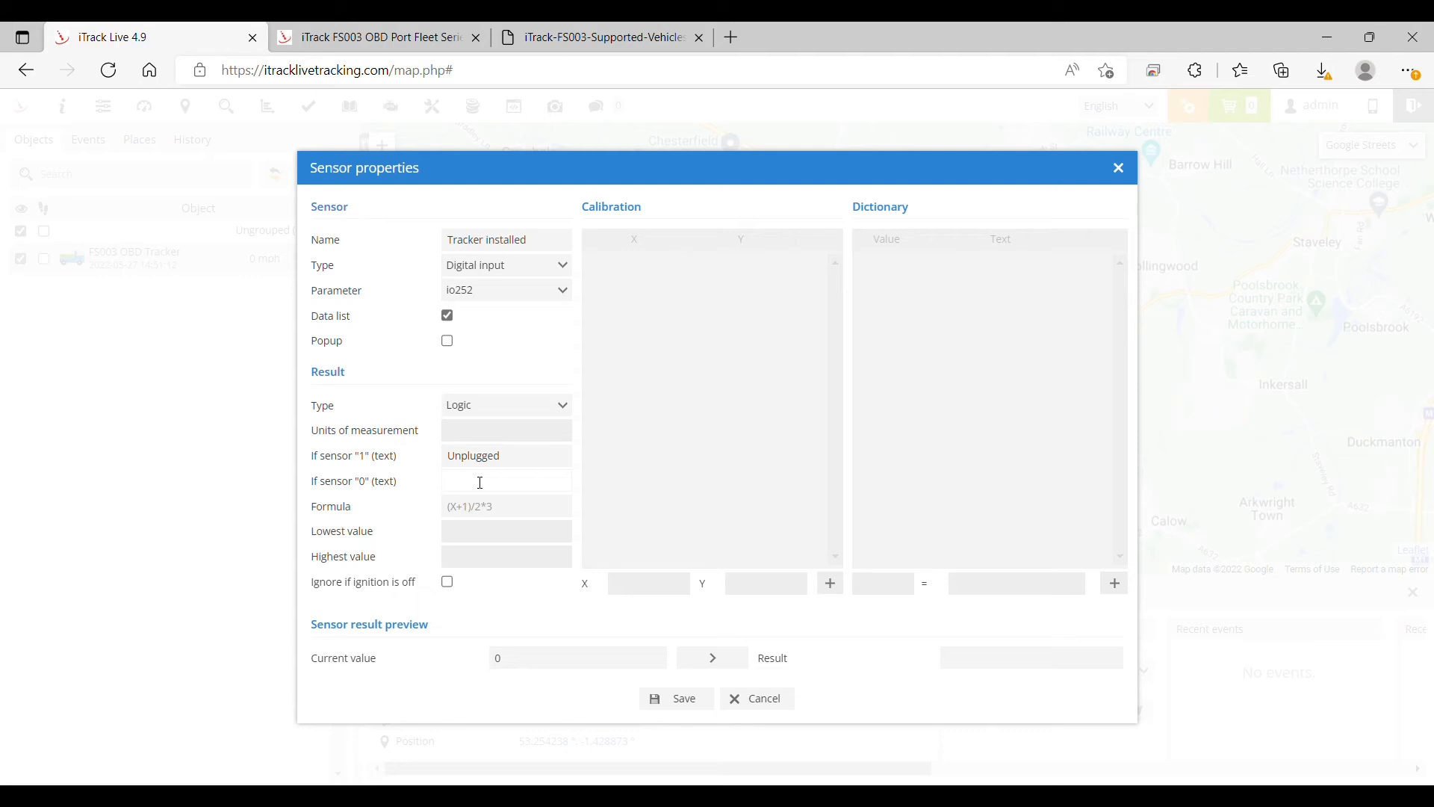
left_click(503, 480)
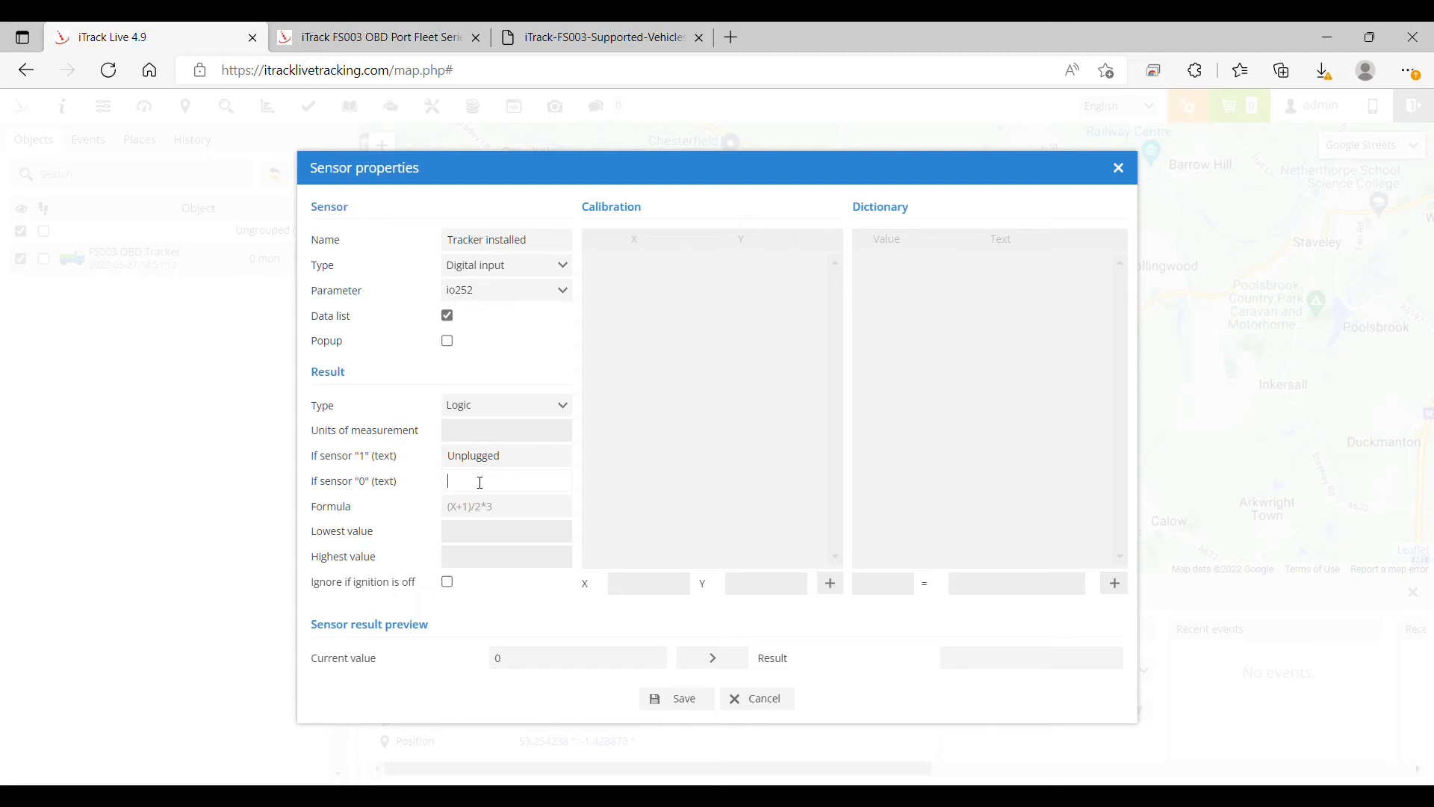
type("Installed")
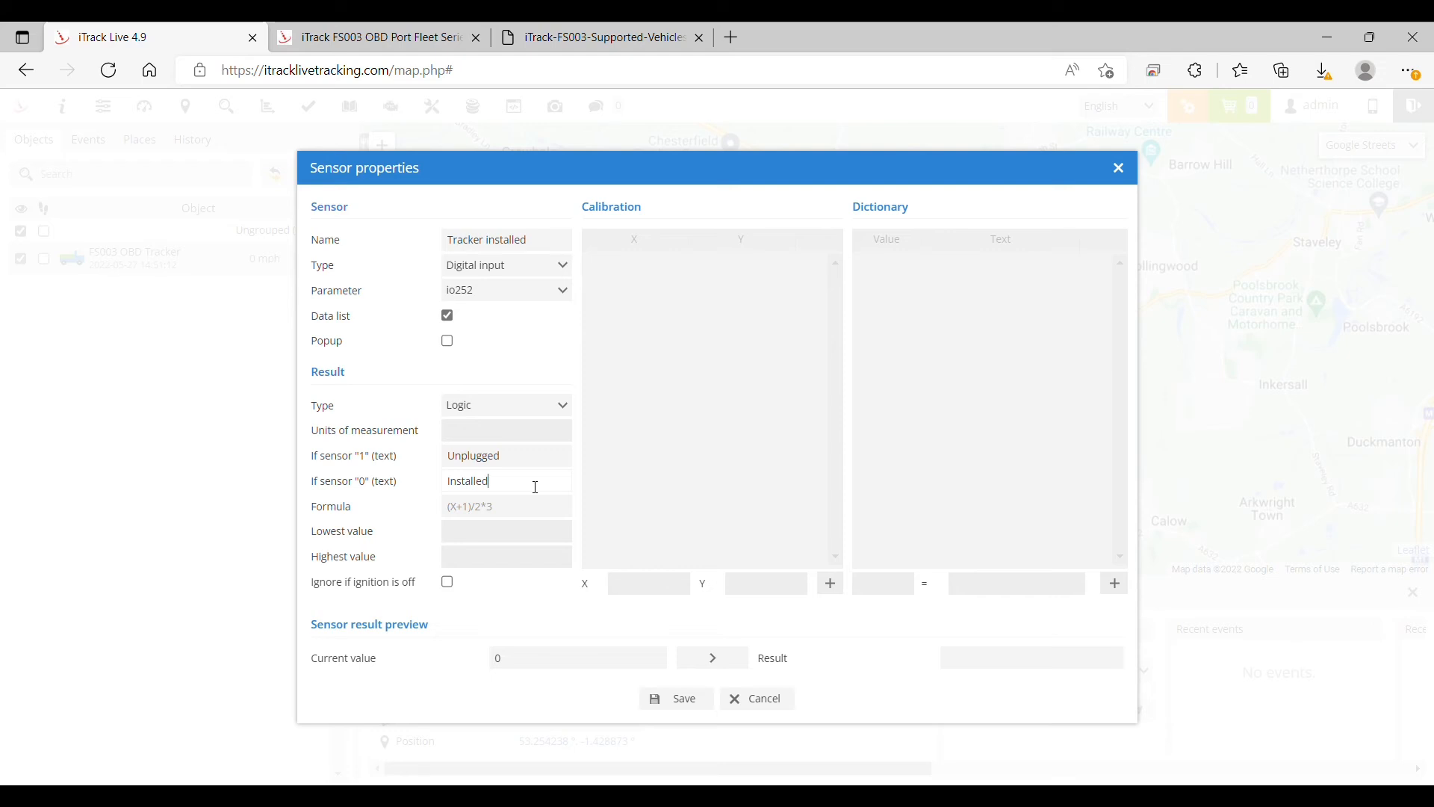
mouse_move(571, 488)
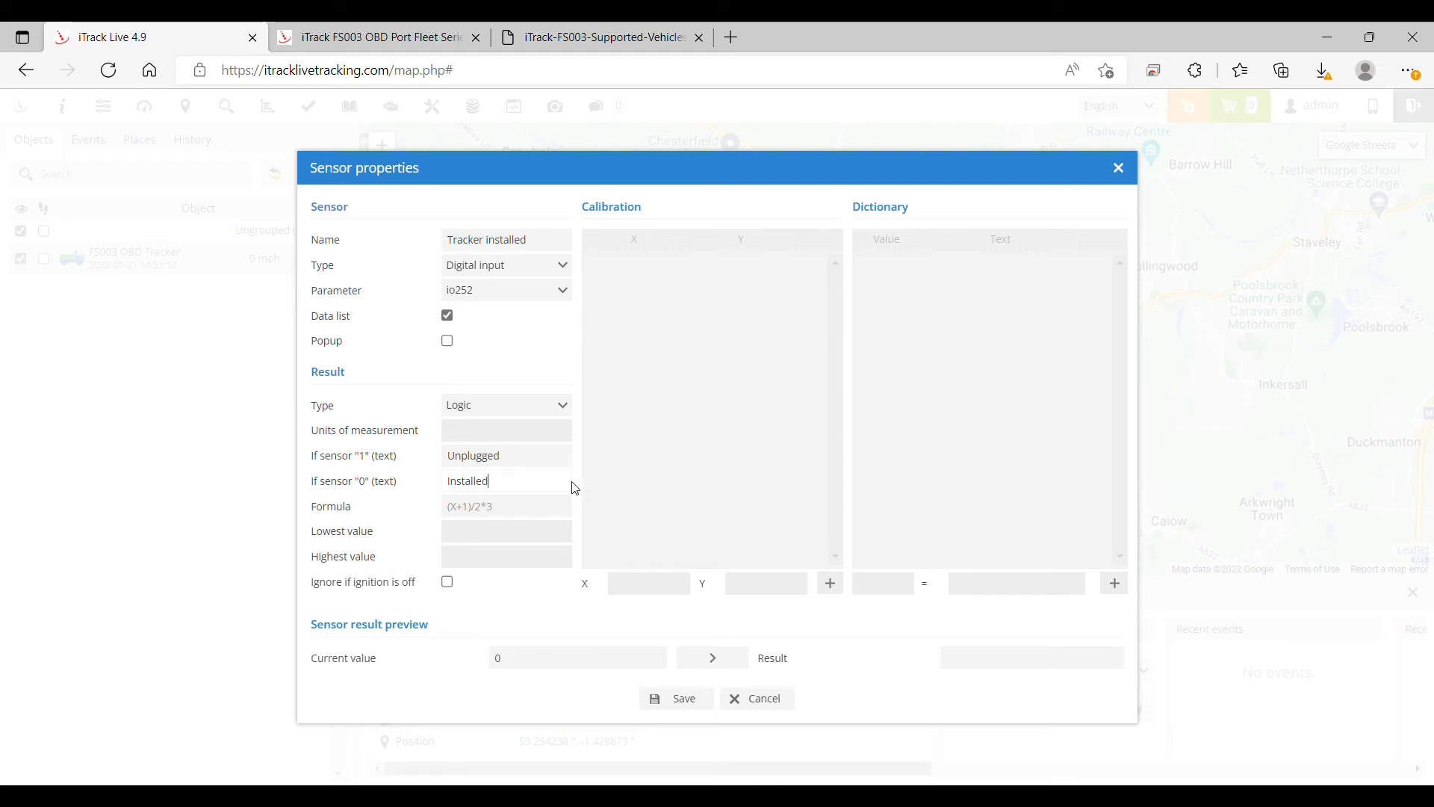
mouse_move(681, 698)
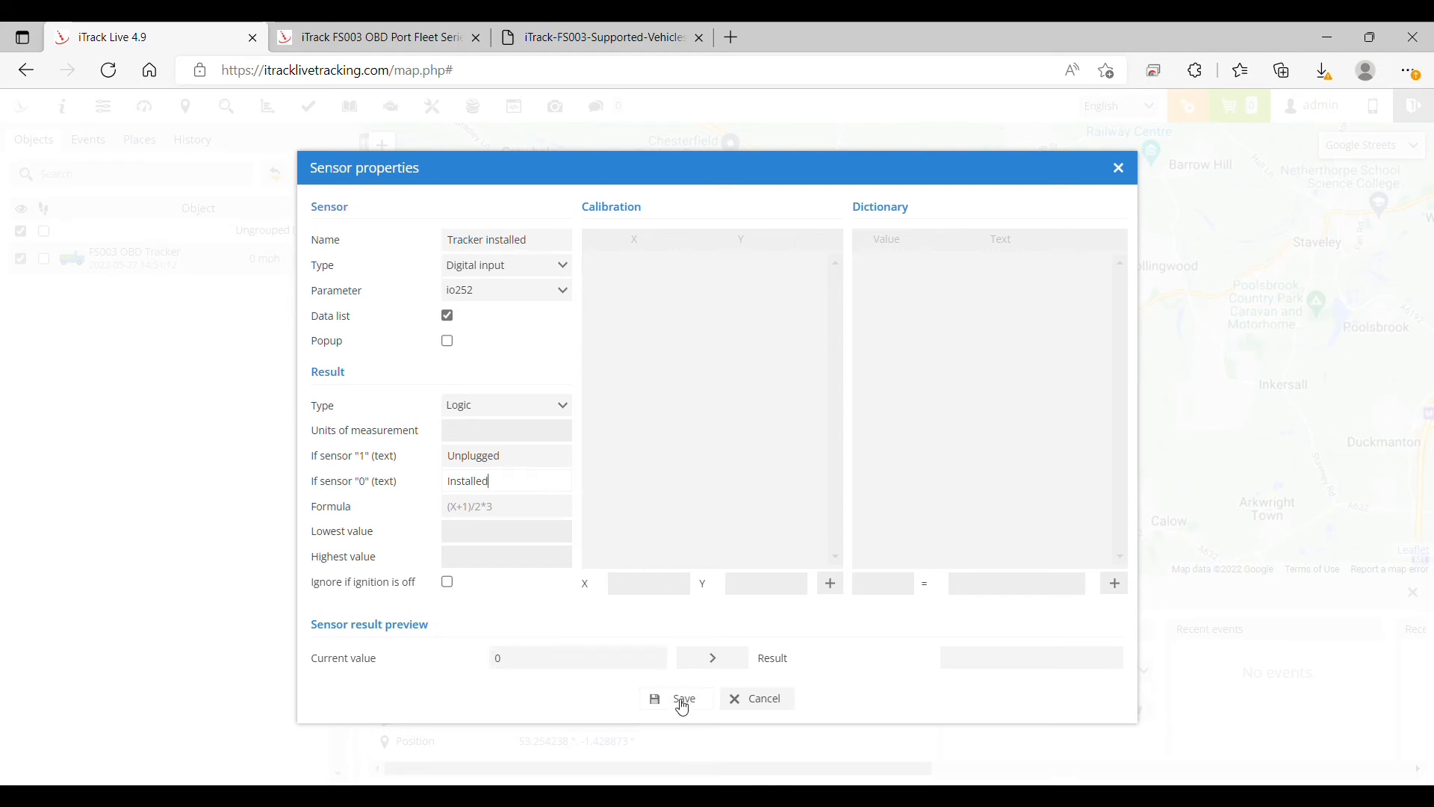
Step: Save the sensor and confirm the data panel shows 'Tracker installed: Installed'
left_click(676, 698)
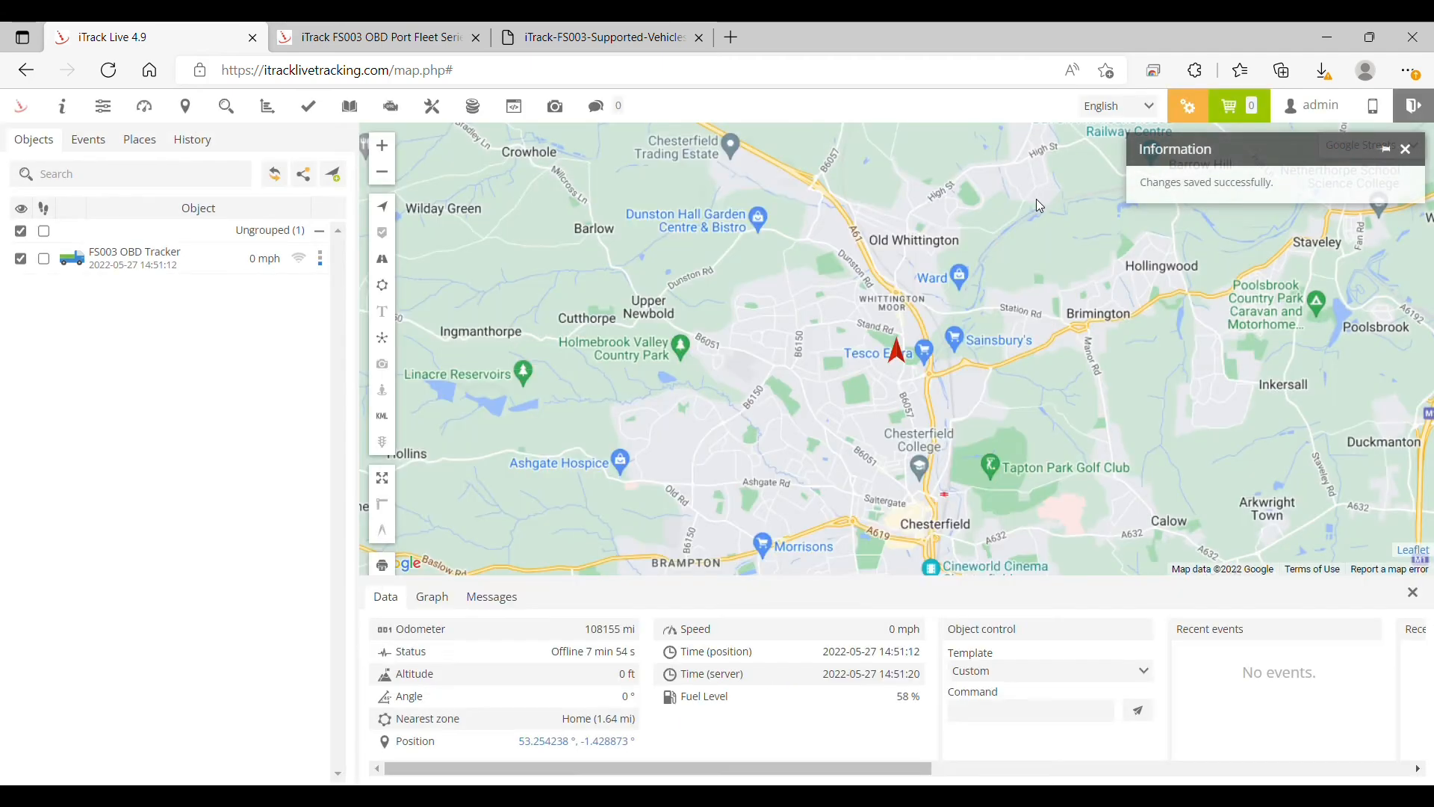
mouse_move(706, 723)
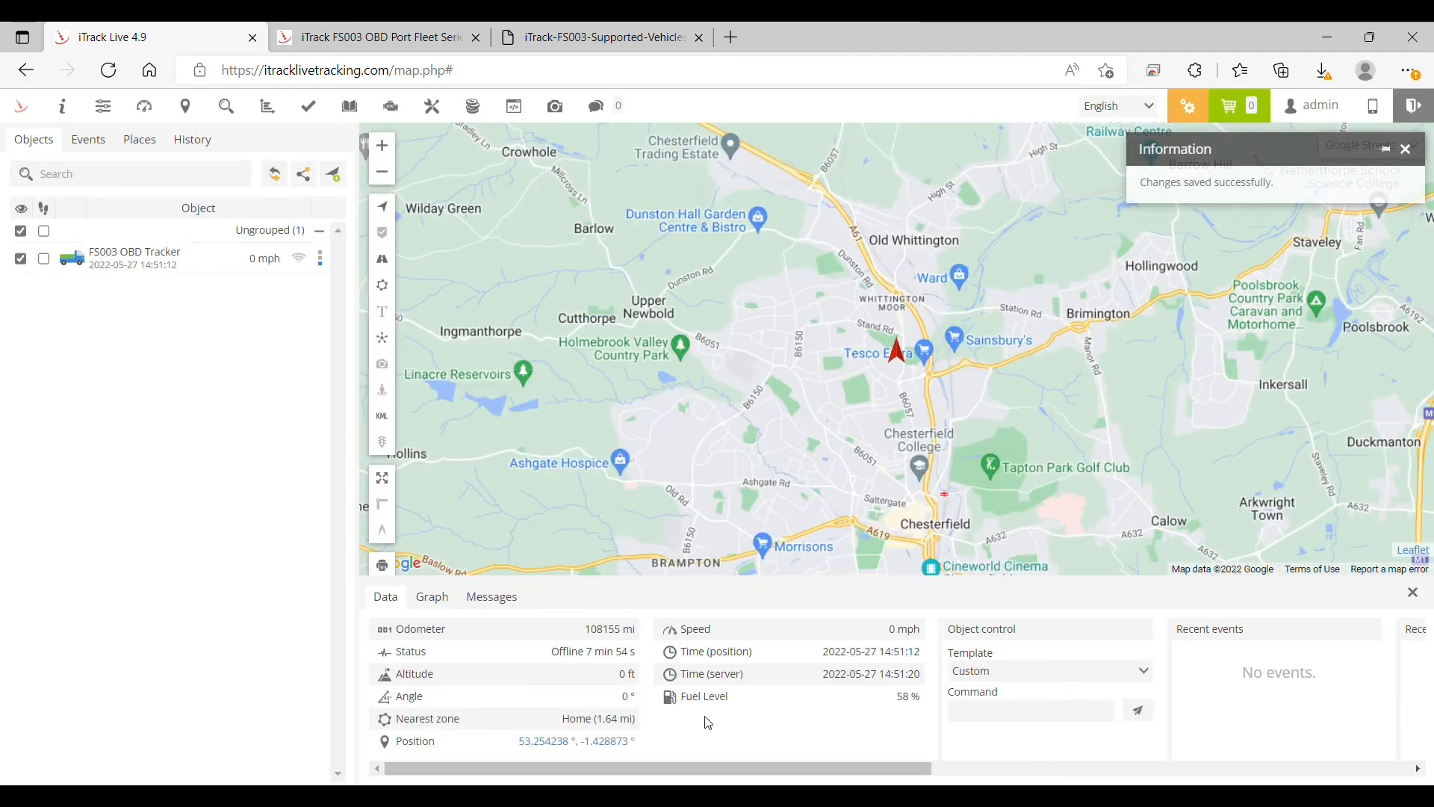
mouse_move(538, 656)
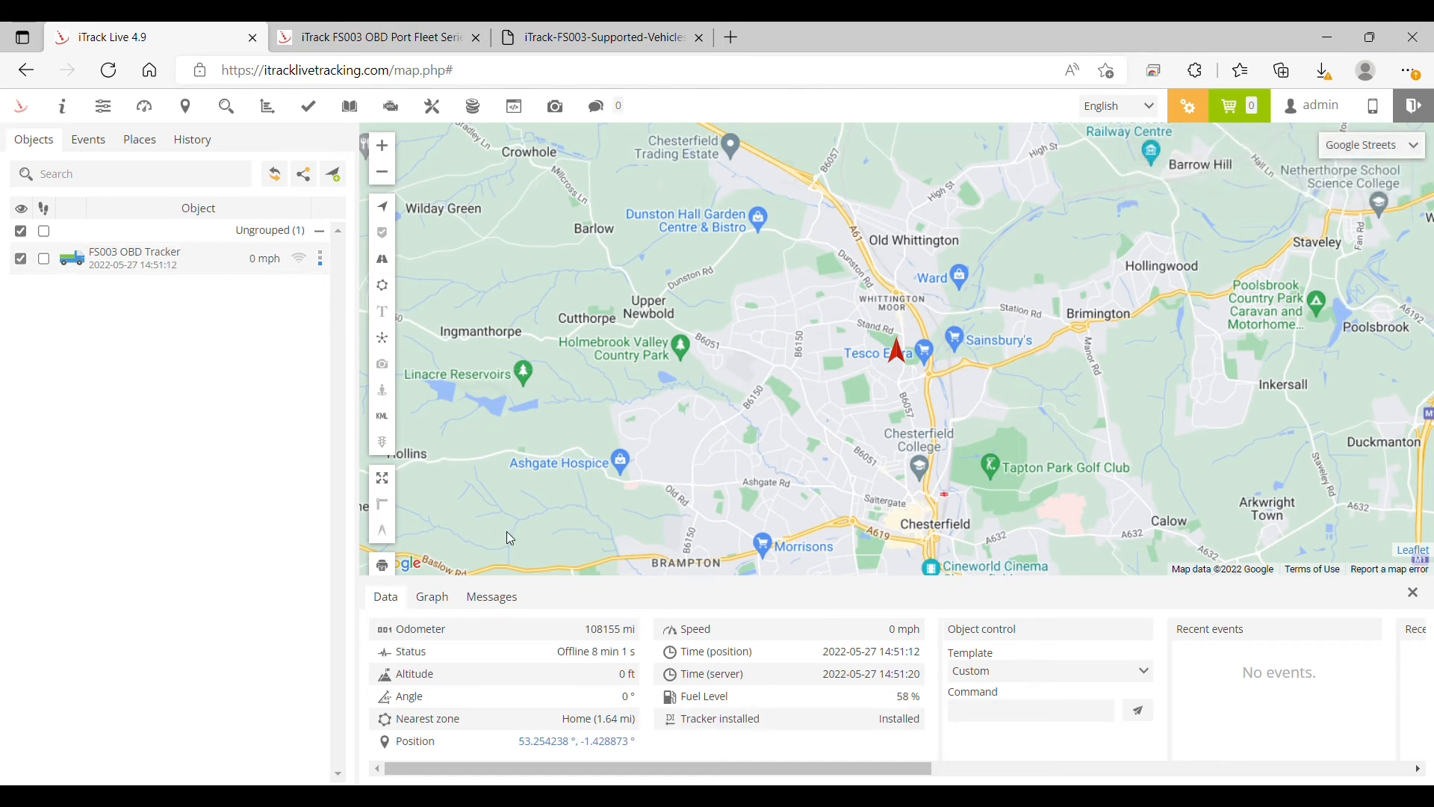
mouse_move(690, 725)
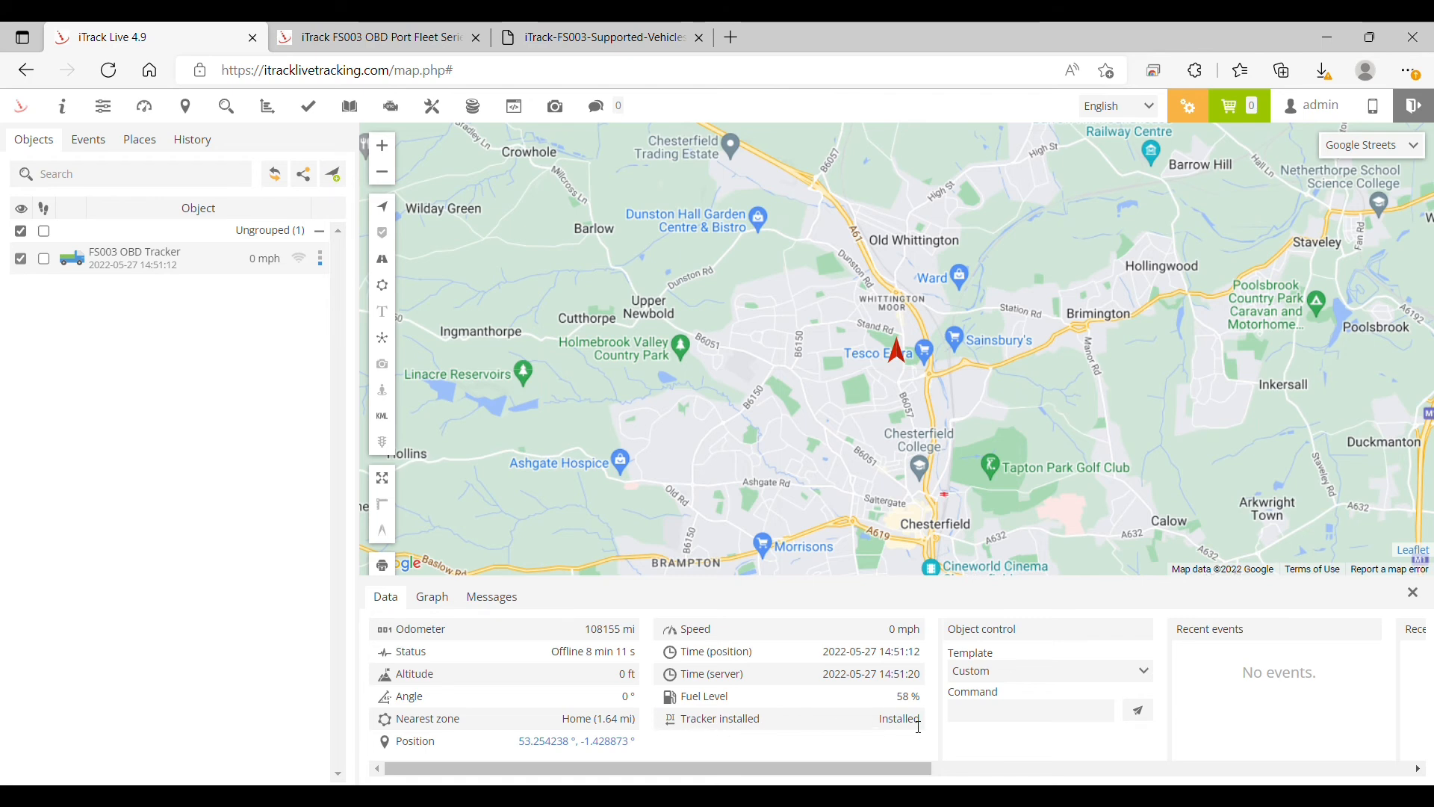
double_click(899, 718)
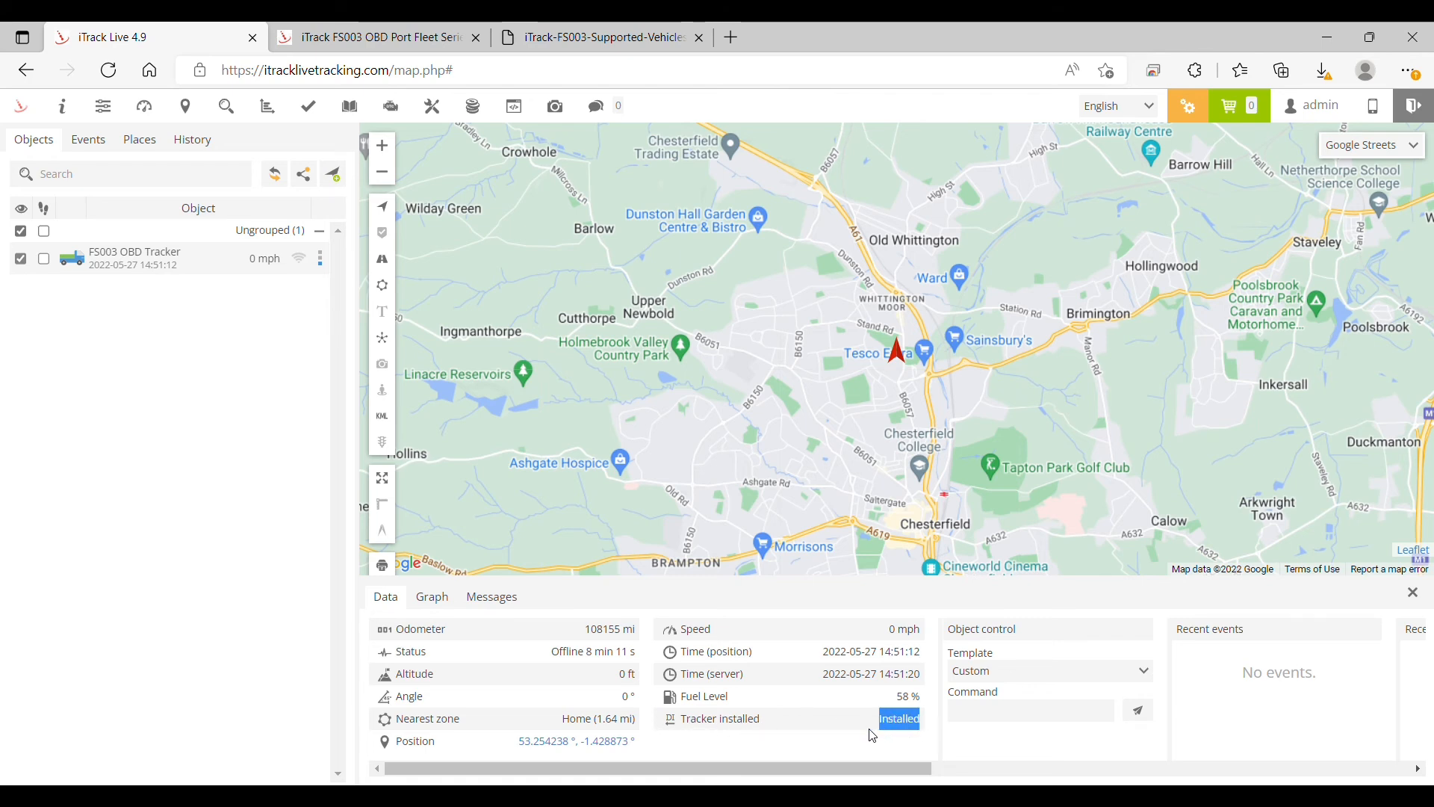